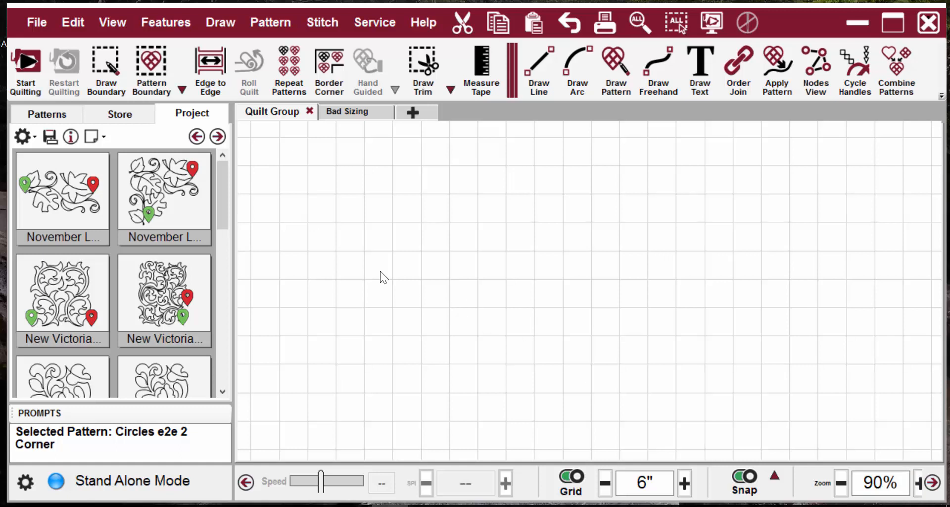
{"action": "mouse_move", "coordinate": [361, 309]}
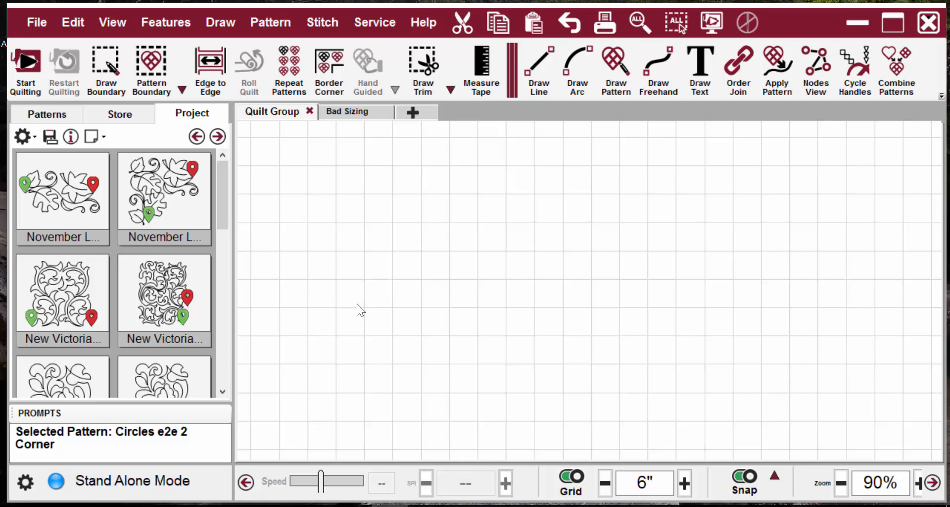
{"action": "mouse_move", "coordinate": [303, 281]}
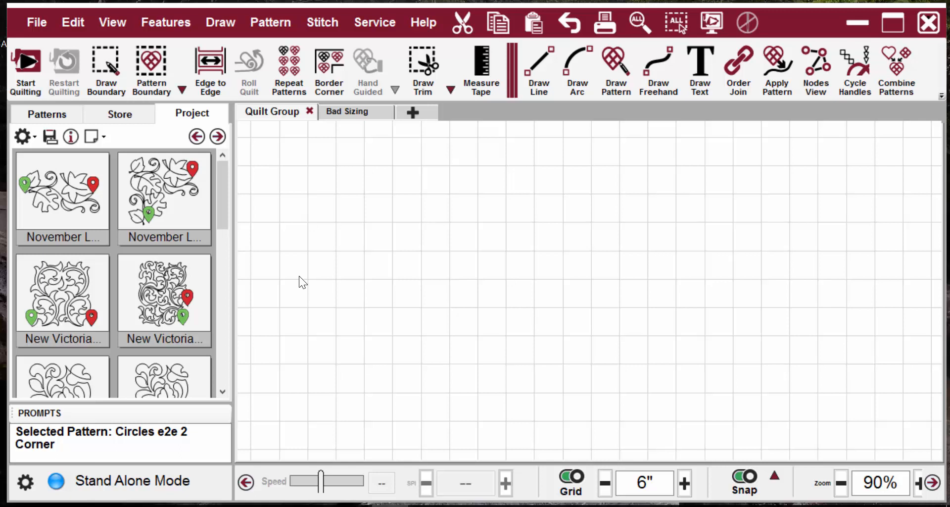
{"action": "mouse_move", "coordinate": [273, 270]}
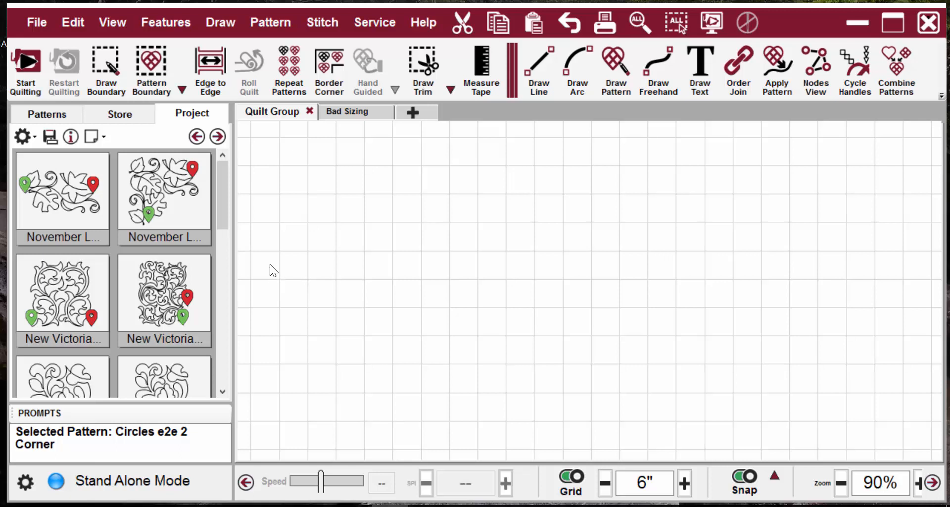
{"action": "mouse_move", "coordinate": [296, 261]}
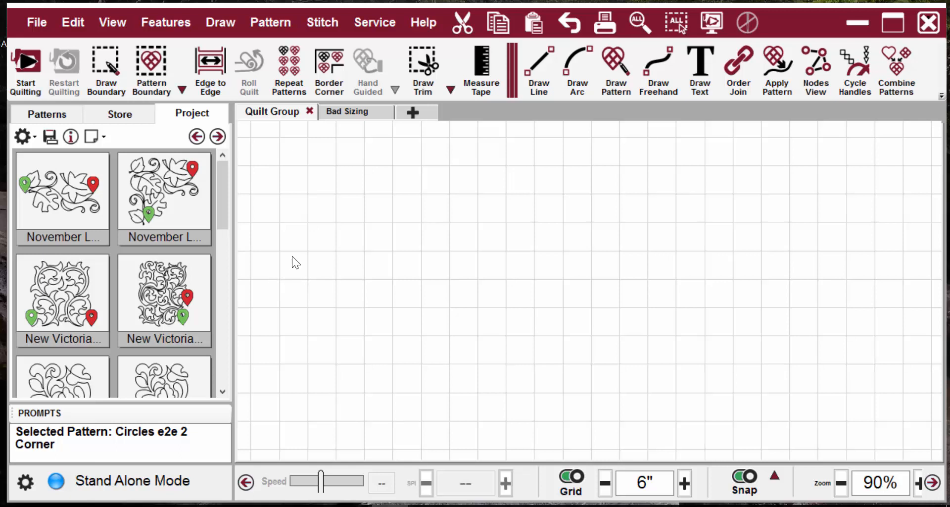
{"action": "mouse_move", "coordinate": [301, 257]}
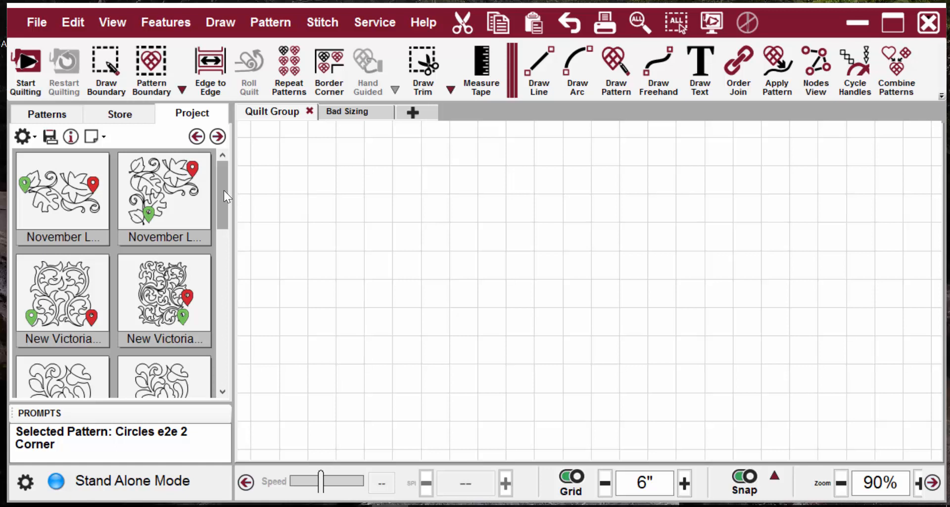
{"action": "mouse_move", "coordinate": [172, 197]}
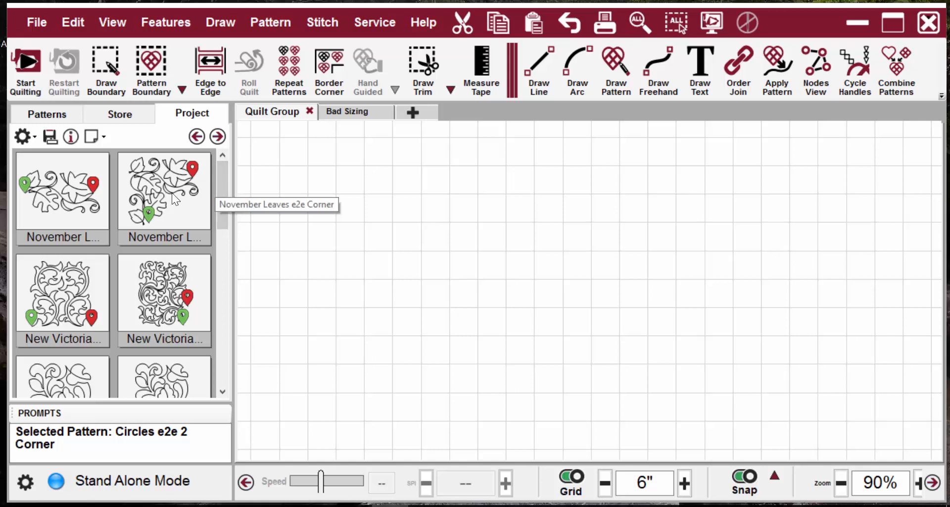
Step: Select the November Leaves e2e Corner pattern together with the November Leaves e2e side pattern
{"action": "left_click", "coordinate": [163, 191]}
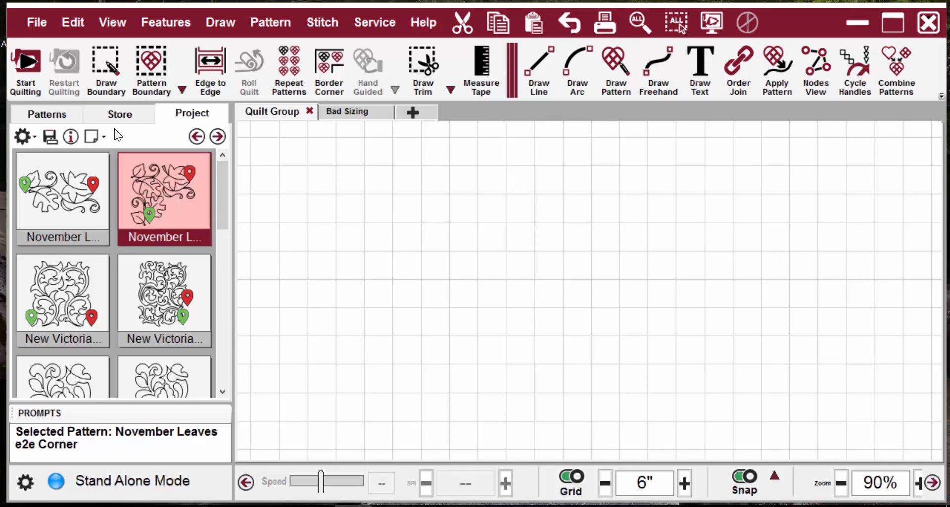
{"action": "left_click", "coordinate": [61, 191]}
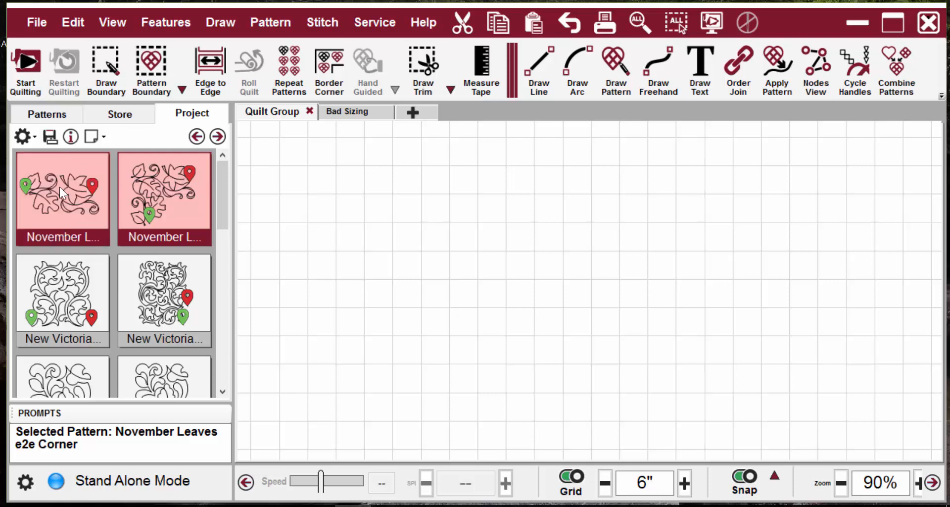
{"action": "mouse_move", "coordinate": [271, 128]}
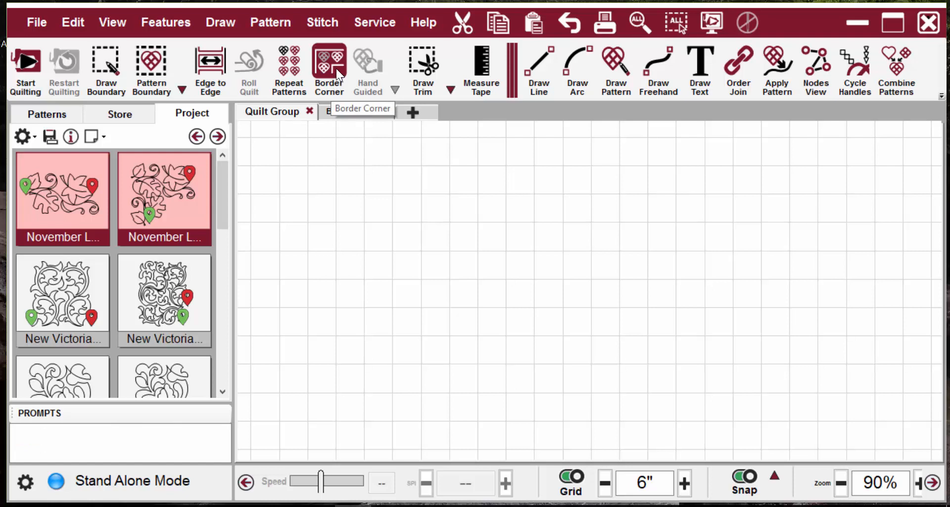
Step: Start a new Border Corner 3 layout from the Border Corner tool
{"action": "left_click", "coordinate": [329, 69]}
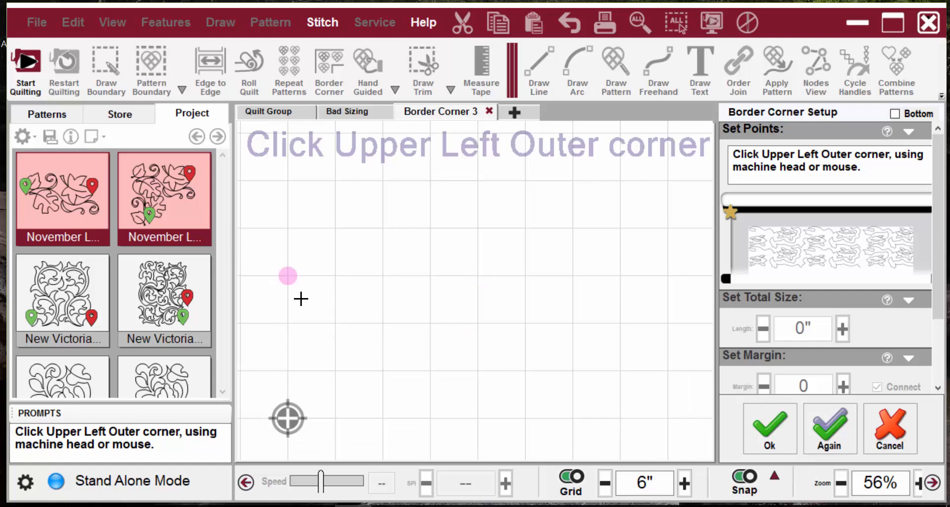
{"action": "mouse_move", "coordinate": [286, 181]}
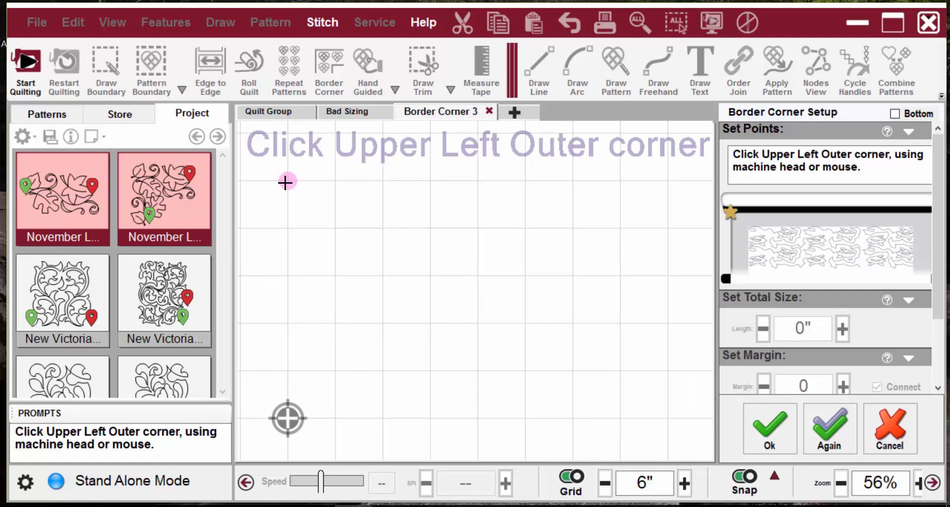
{"action": "mouse_move", "coordinate": [287, 177]}
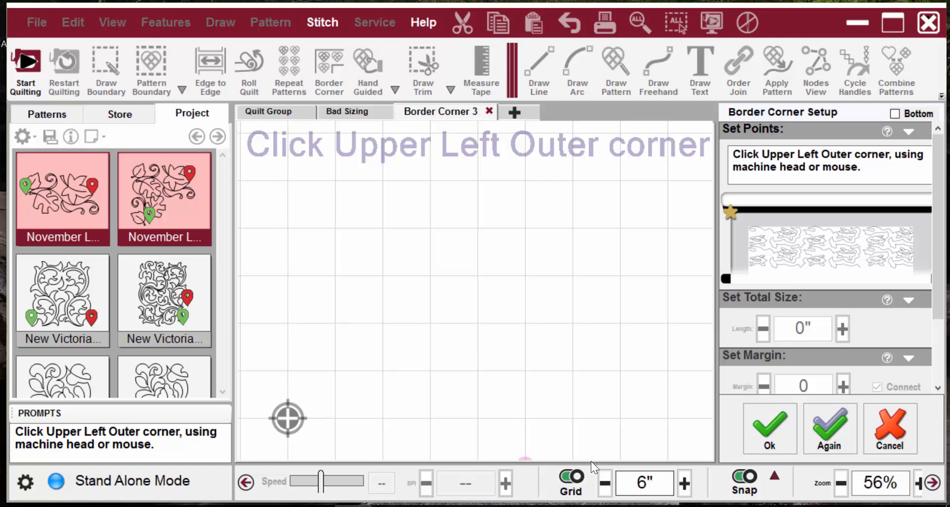
{"action": "left_click", "coordinate": [287, 180]}
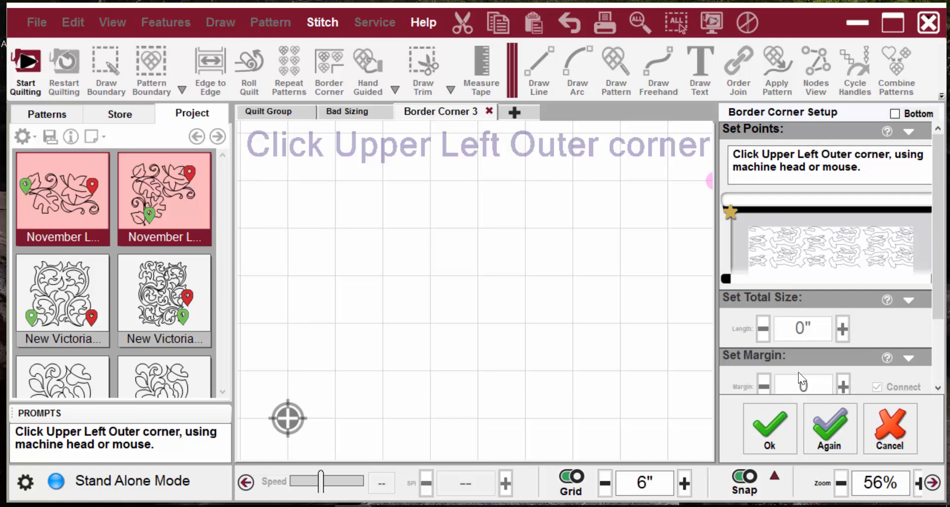
{"action": "mouse_move", "coordinate": [763, 296]}
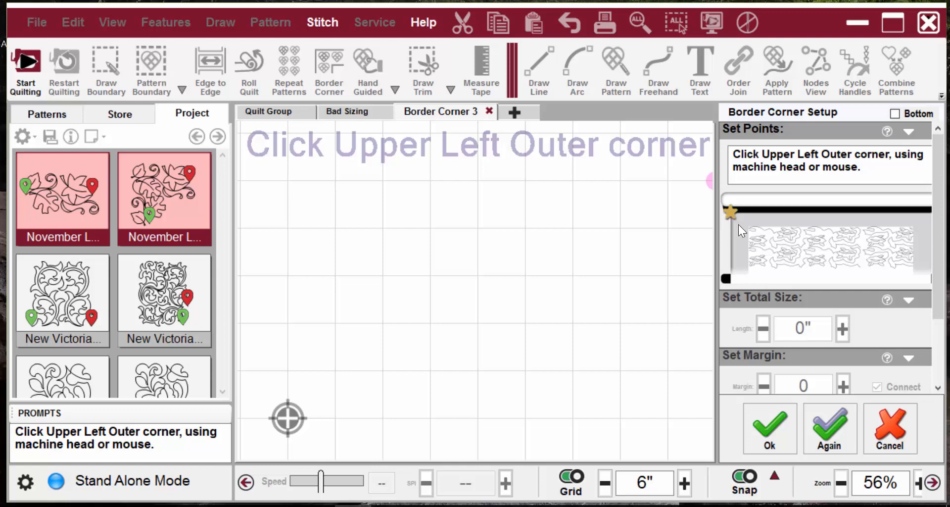
{"action": "mouse_move", "coordinate": [738, 229]}
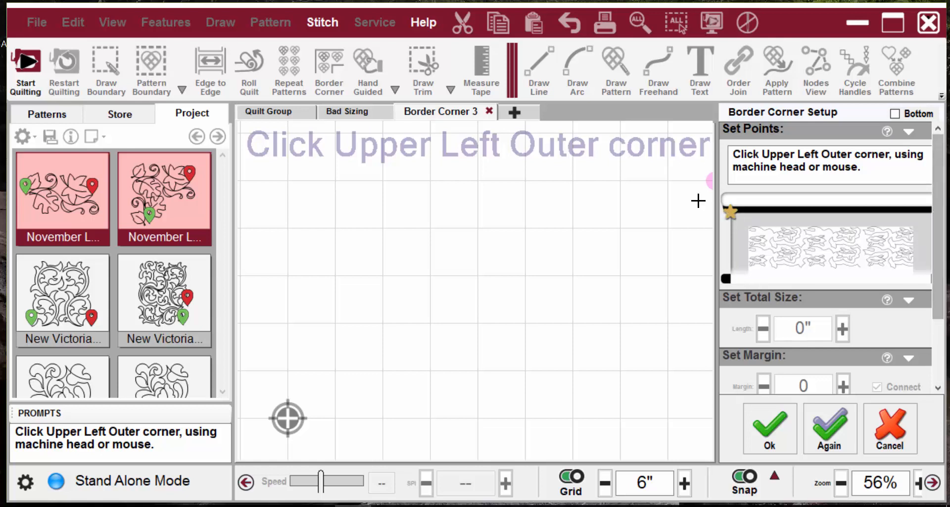
{"action": "mouse_move", "coordinate": [730, 223]}
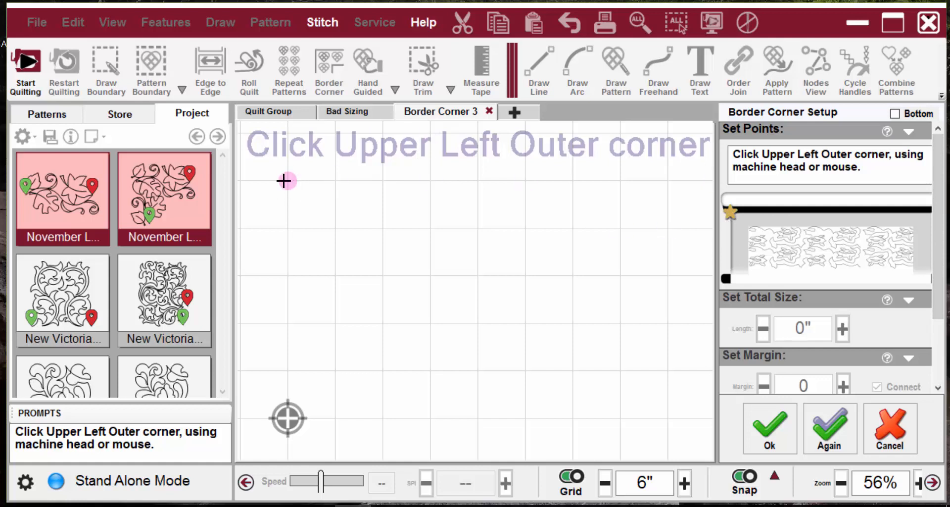
Step: Set the upper-left and upper-right outer corners, then the upper-left and lower-right inner corners
{"action": "left_click", "coordinate": [285, 181]}
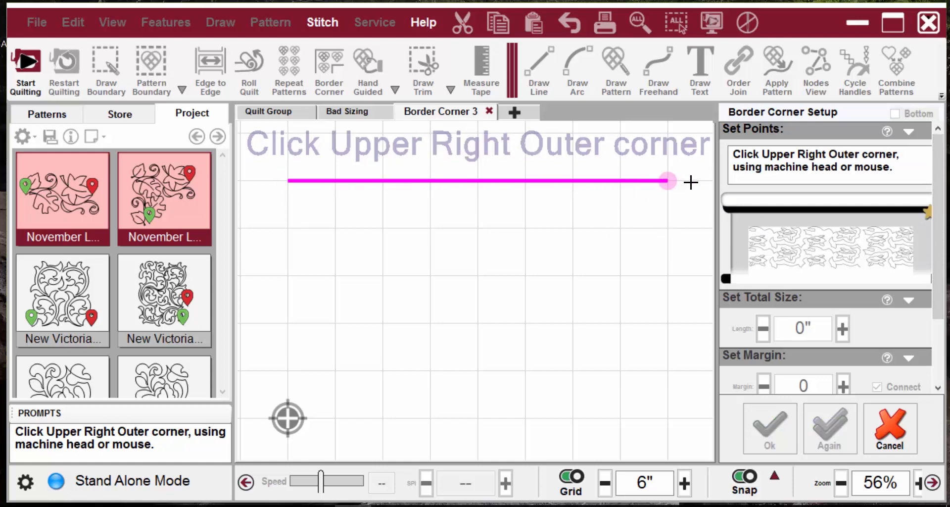
{"action": "left_click", "coordinate": [666, 180]}
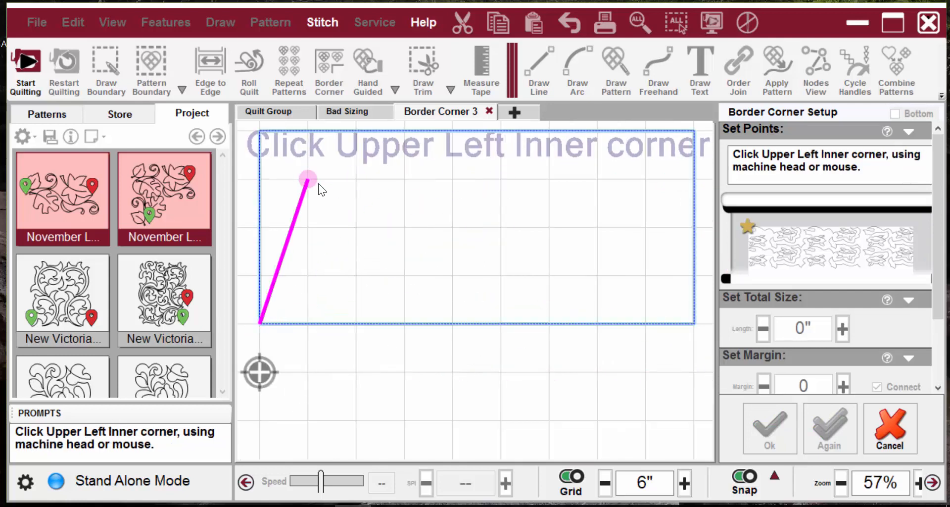
{"action": "left_click", "coordinate": [306, 179]}
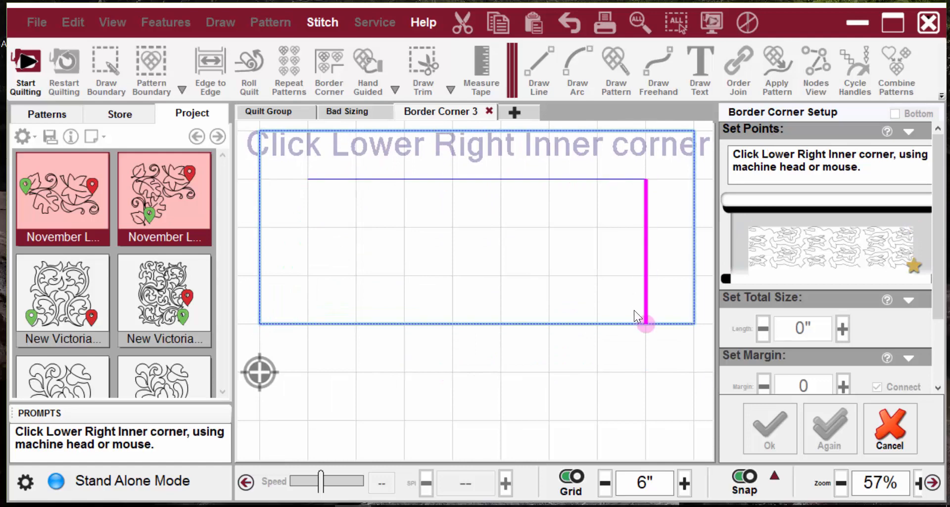
{"action": "left_click", "coordinate": [645, 322]}
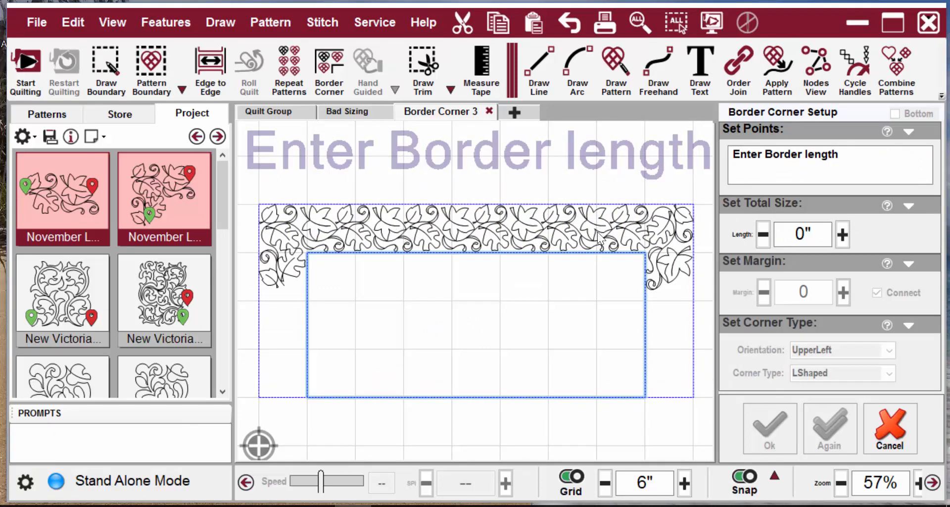
{"action": "mouse_move", "coordinate": [666, 262]}
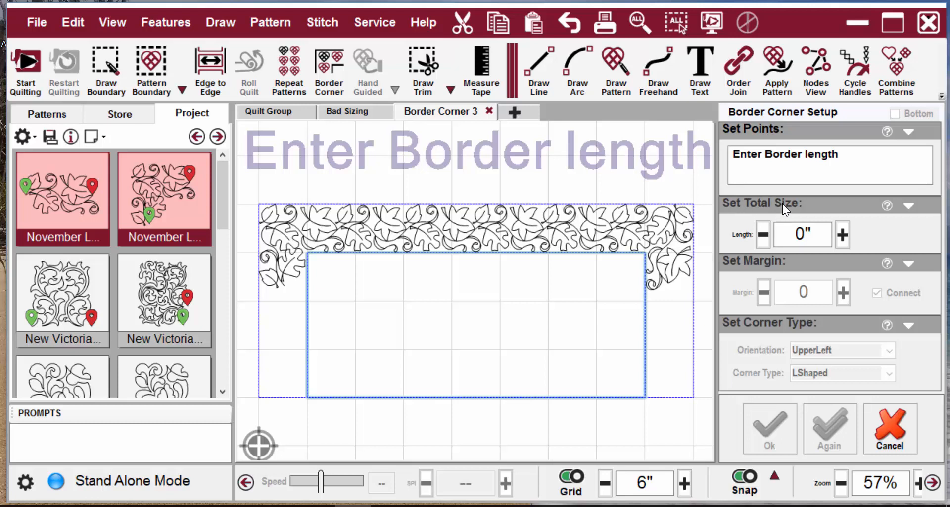
{"action": "mouse_move", "coordinate": [695, 276]}
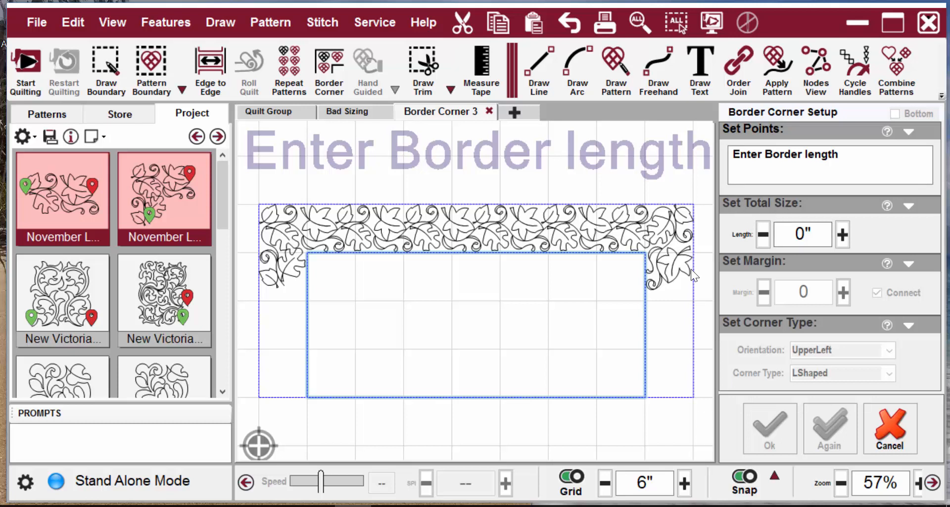
{"action": "left_click", "coordinate": [801, 234]}
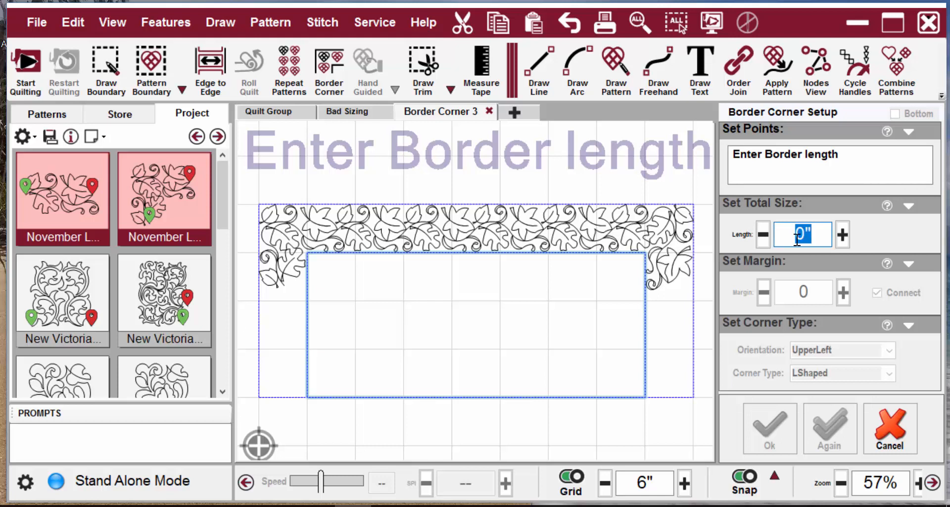
{"action": "type", "text": "80"}
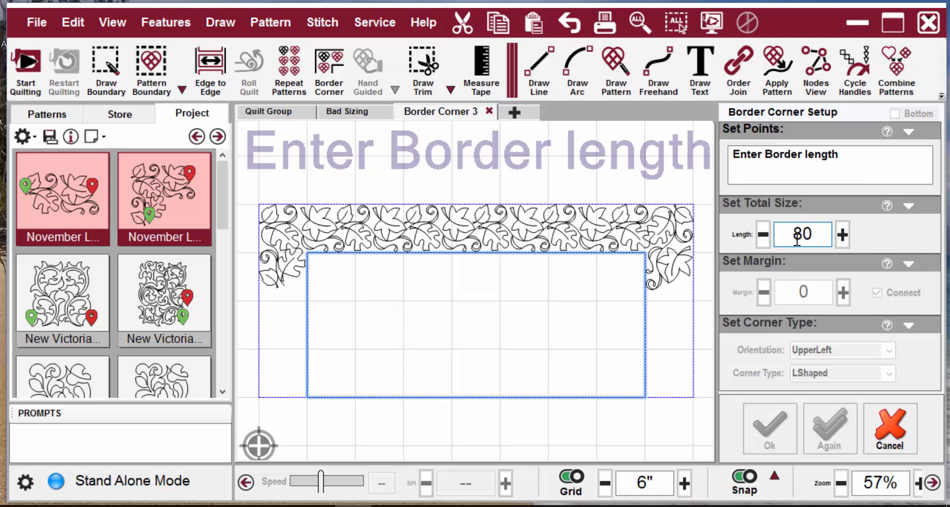
{"action": "key", "text": "Enter"}
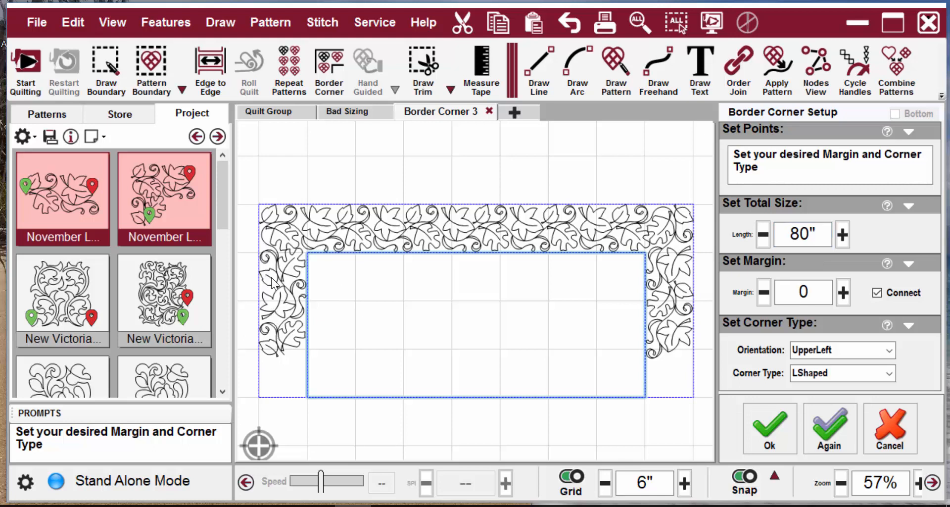
{"action": "mouse_move", "coordinate": [297, 309]}
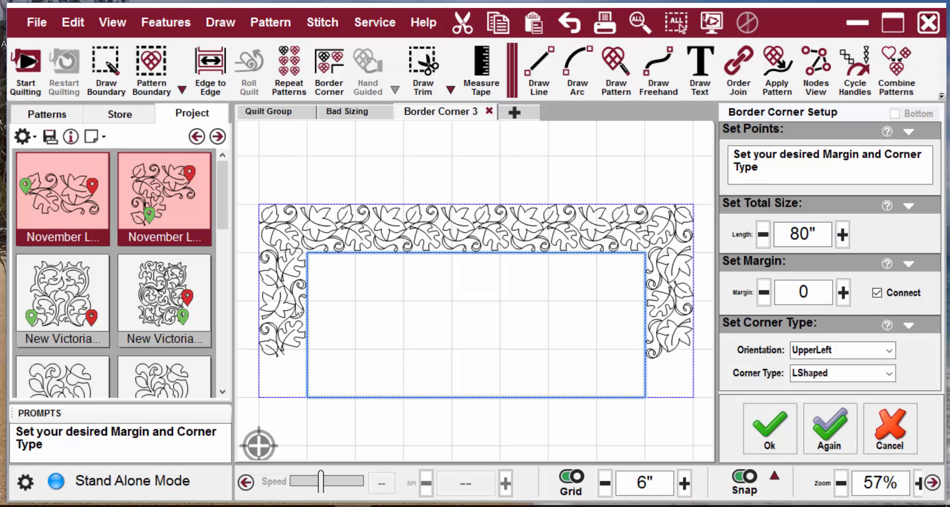
{"action": "mouse_move", "coordinate": [271, 368]}
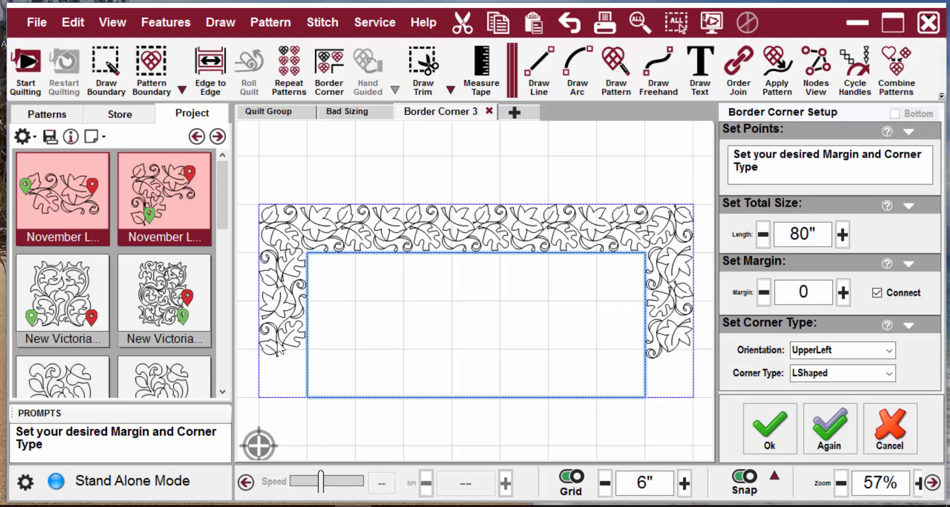
{"action": "mouse_move", "coordinate": [287, 302]}
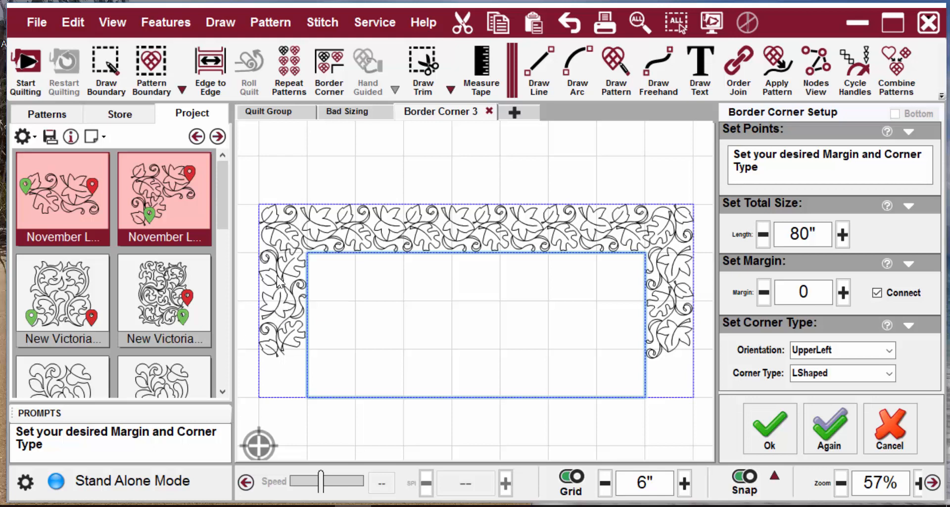
{"action": "mouse_move", "coordinate": [303, 273]}
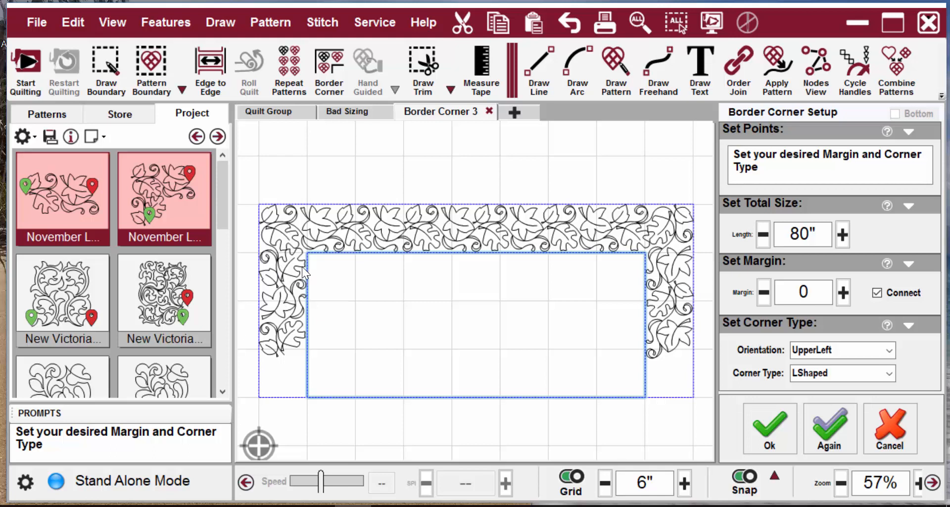
{"action": "mouse_move", "coordinate": [227, 231]}
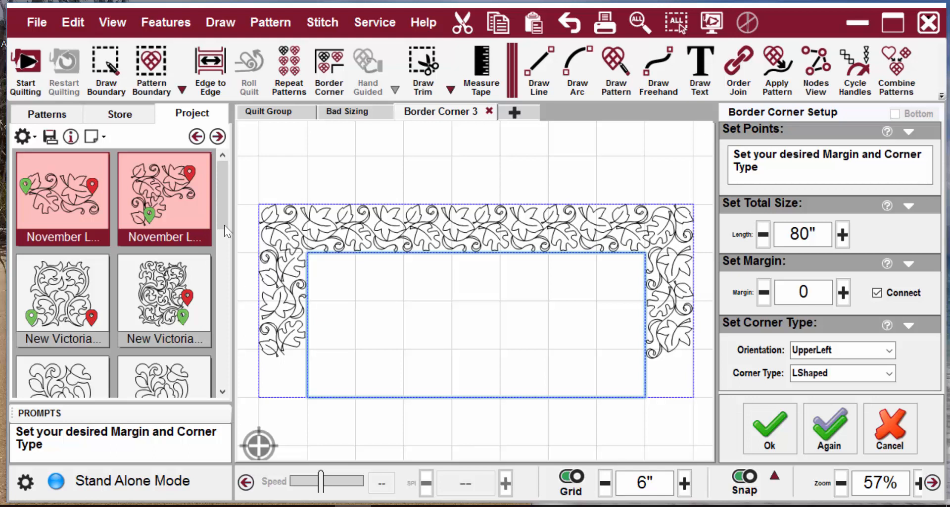
{"action": "mouse_move", "coordinate": [463, 323]}
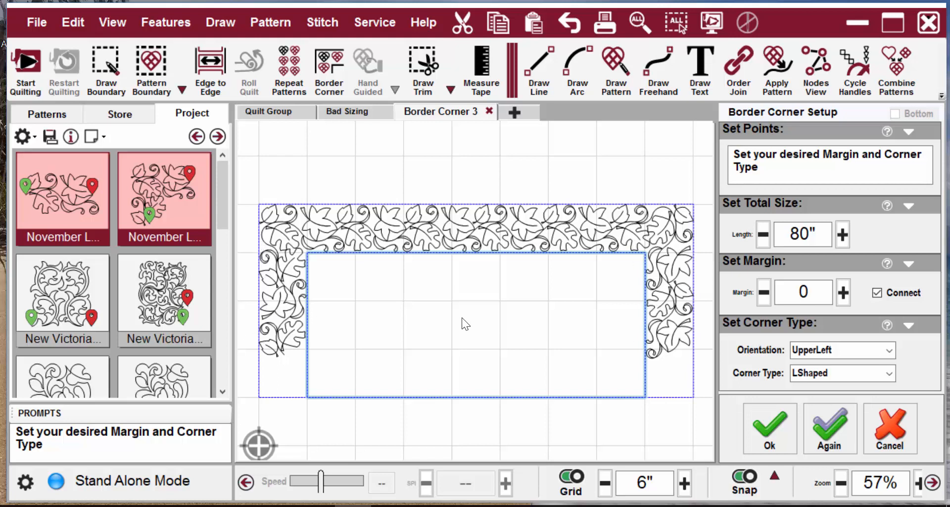
{"action": "mouse_move", "coordinate": [714, 130]}
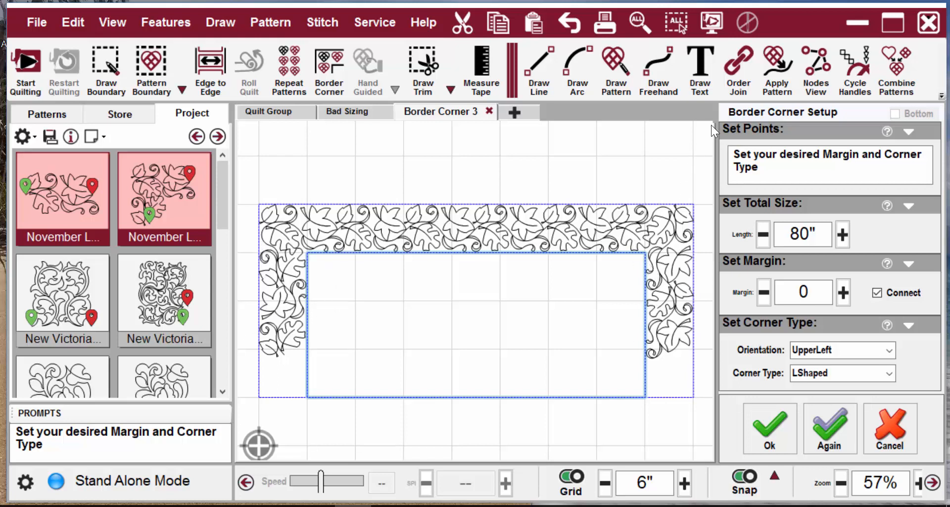
{"action": "mouse_move", "coordinate": [844, 308]}
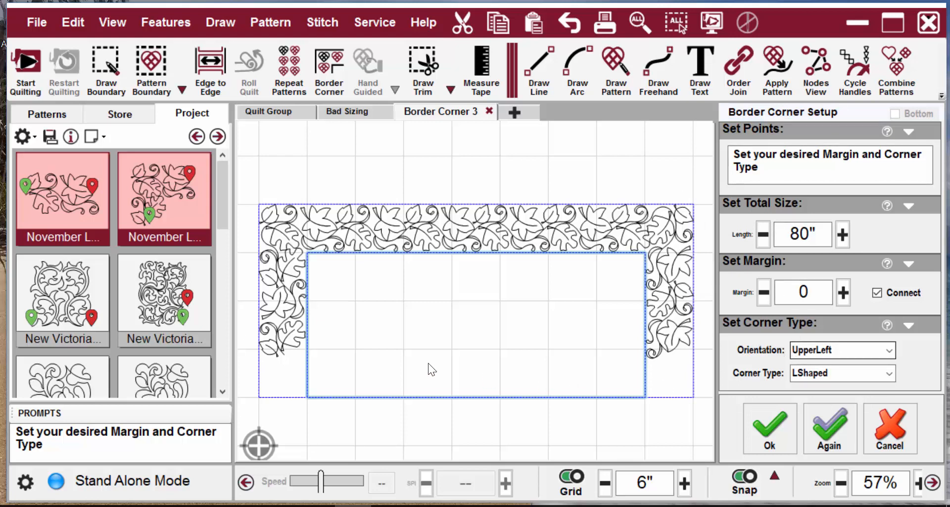
{"action": "mouse_move", "coordinate": [136, 325]}
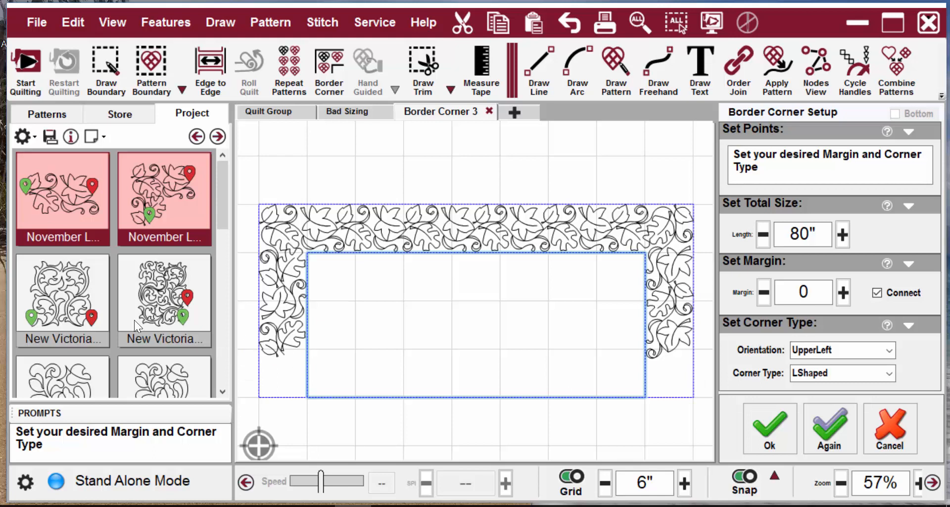
{"action": "mouse_move", "coordinate": [47, 114]}
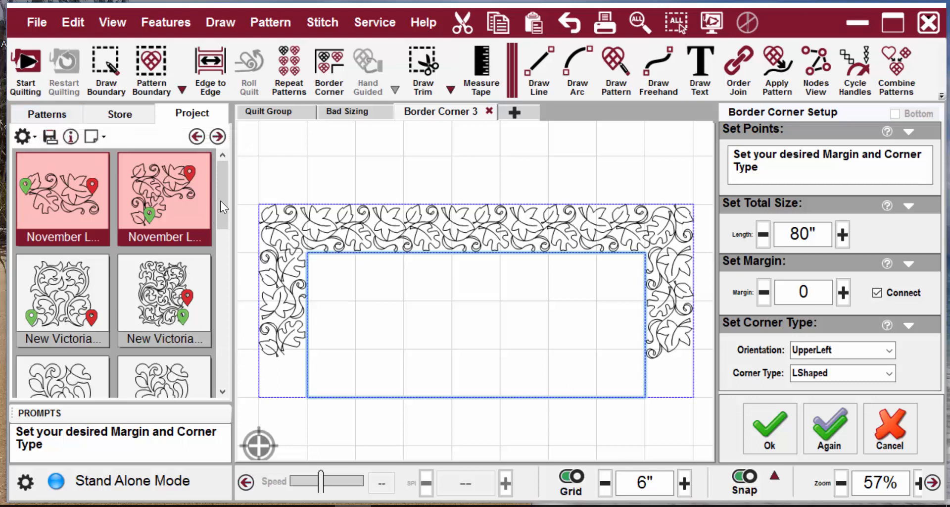
{"action": "scroll", "scroll_direction": "down", "scroll_amount": 3}
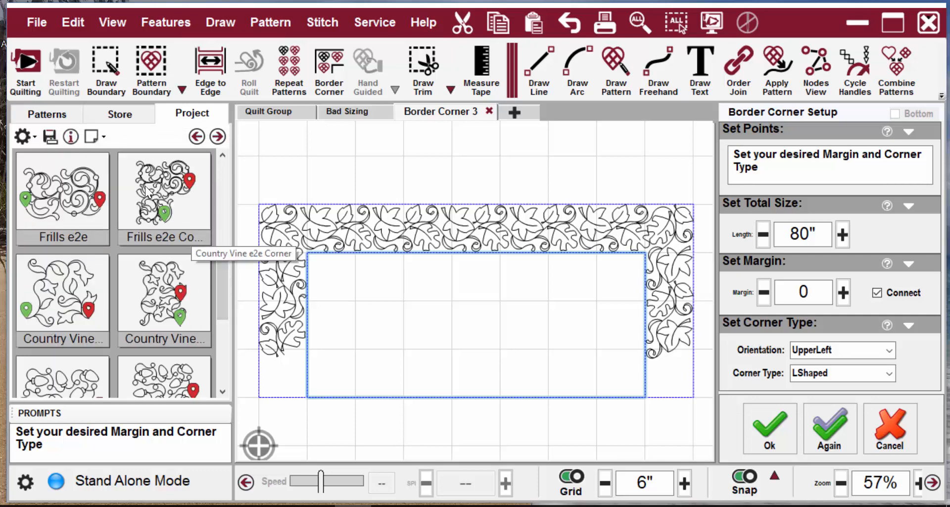
{"action": "mouse_move", "coordinate": [163, 193]}
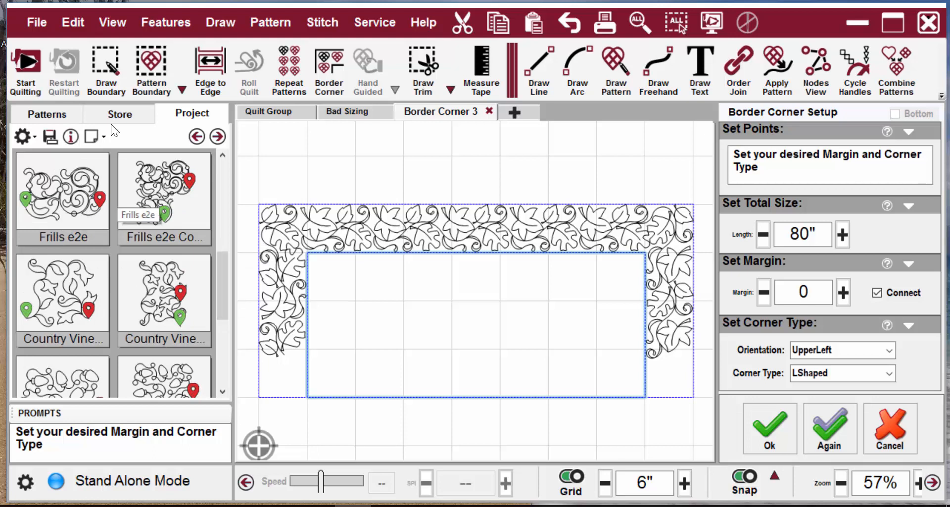
Step: Try the Frills corner with its side repeat, then switch to Country Vine corner and repeat
{"action": "left_click", "coordinate": [164, 190]}
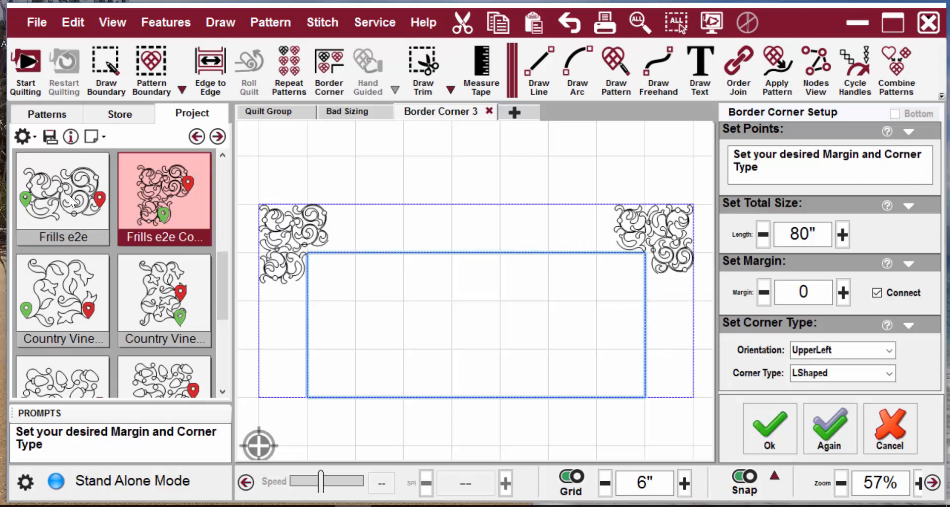
{"action": "left_click", "coordinate": [62, 197]}
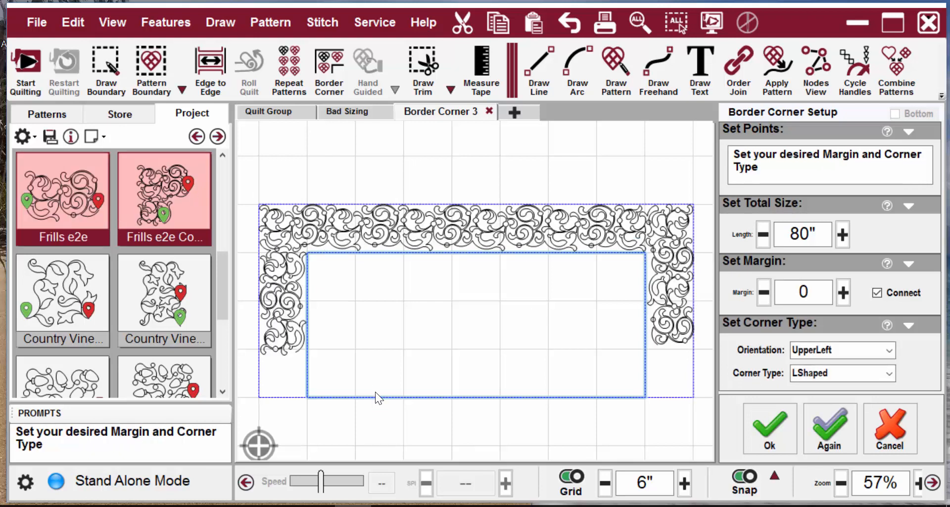
{"action": "mouse_move", "coordinate": [156, 312]}
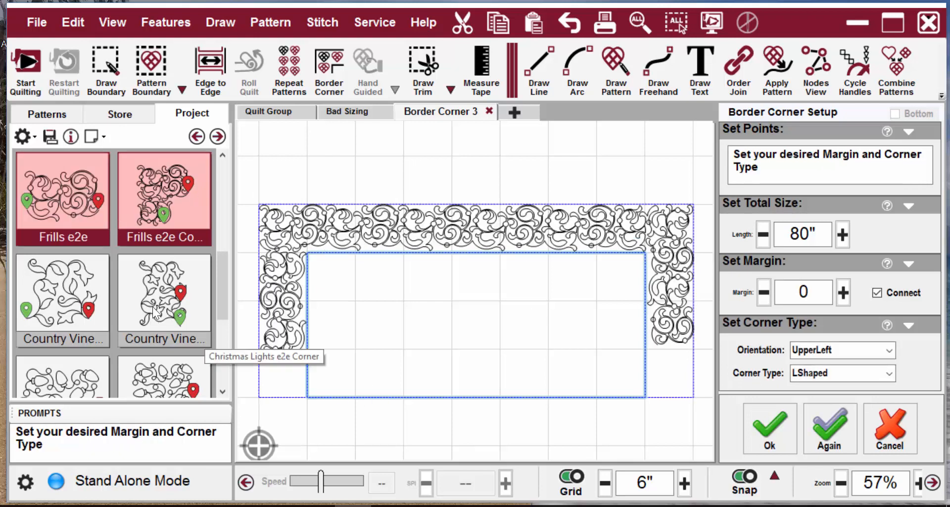
{"action": "left_click", "coordinate": [163, 294]}
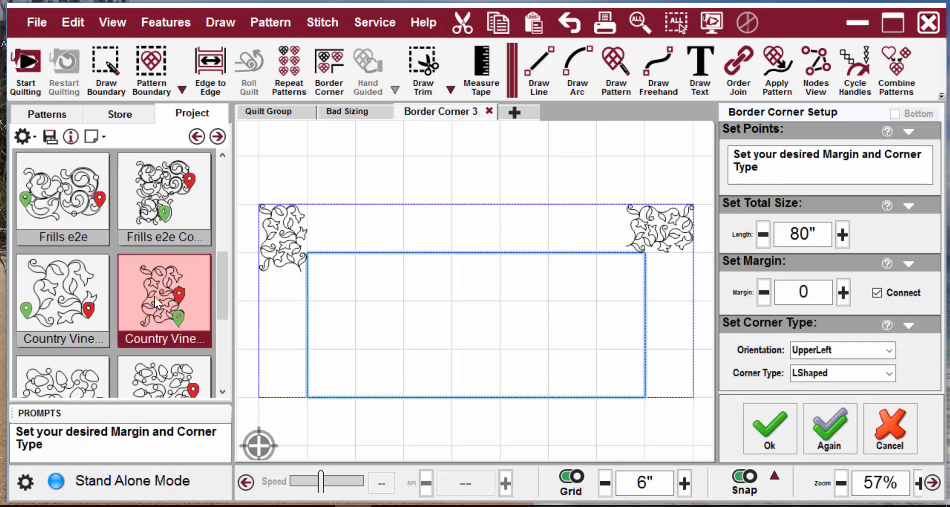
{"action": "left_click", "coordinate": [62, 299]}
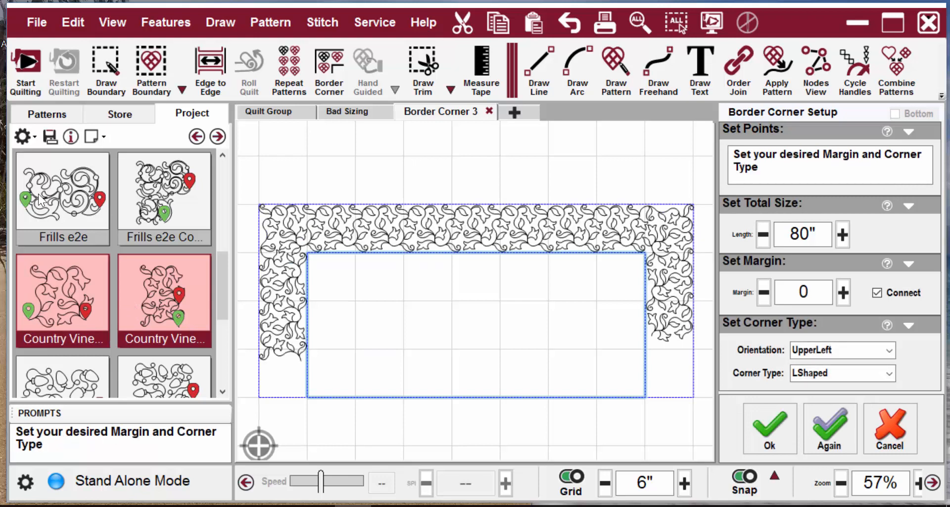
{"action": "mouse_move", "coordinate": [640, 271]}
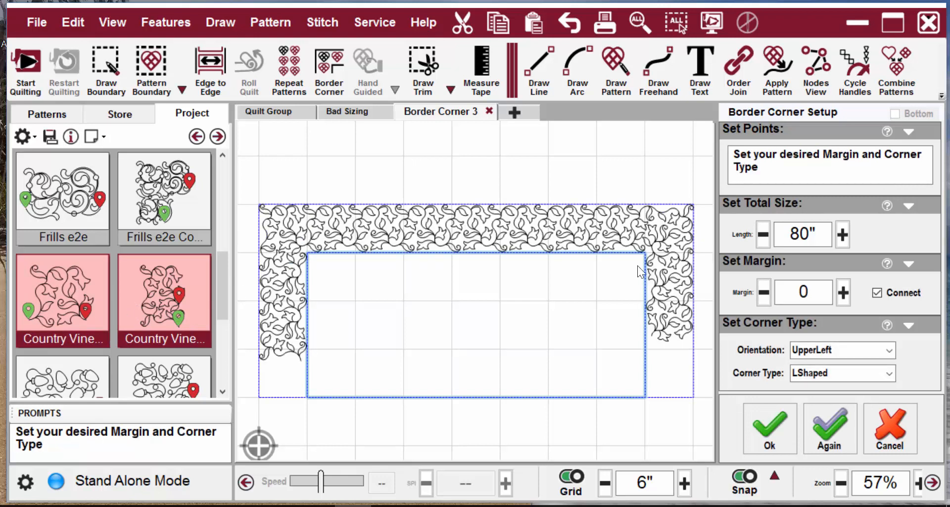
{"action": "mouse_move", "coordinate": [288, 272]}
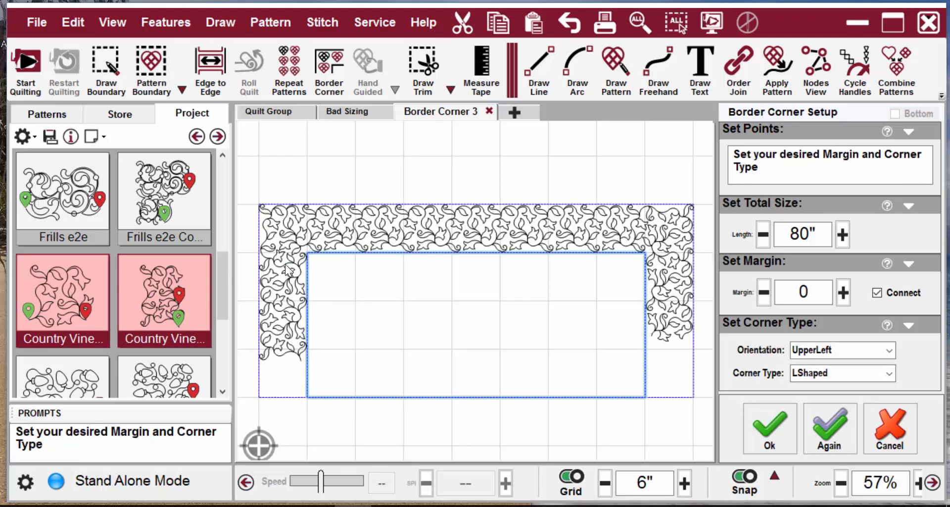
{"action": "mouse_move", "coordinate": [432, 317]}
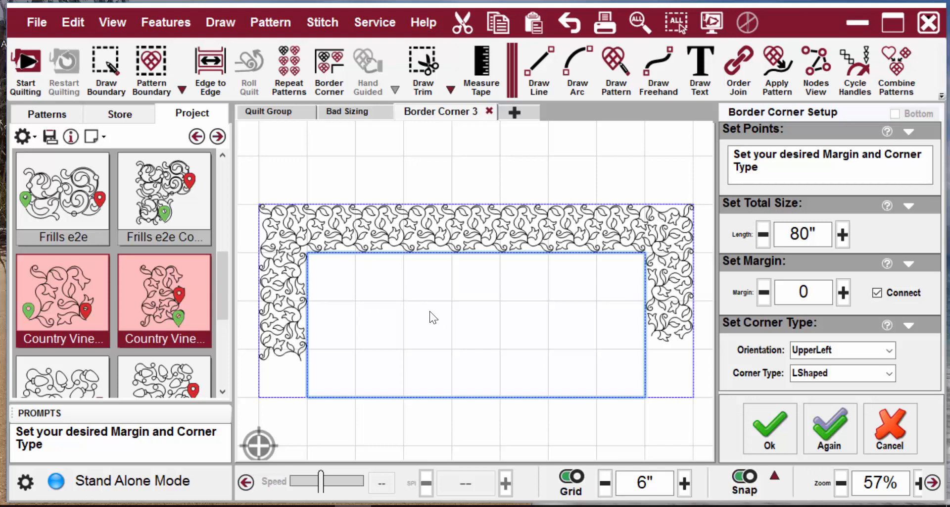
Step: Deselect the Country Vine e2e repeat so only the Country Vine corners remain on the border
{"action": "left_click", "coordinate": [163, 297]}
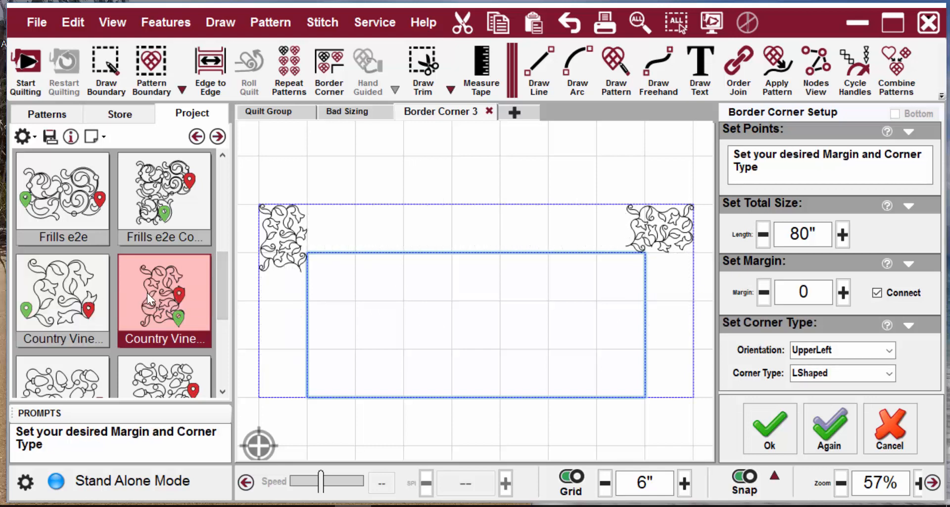
{"action": "scroll", "scroll_direction": "down", "scroll_amount": 3}
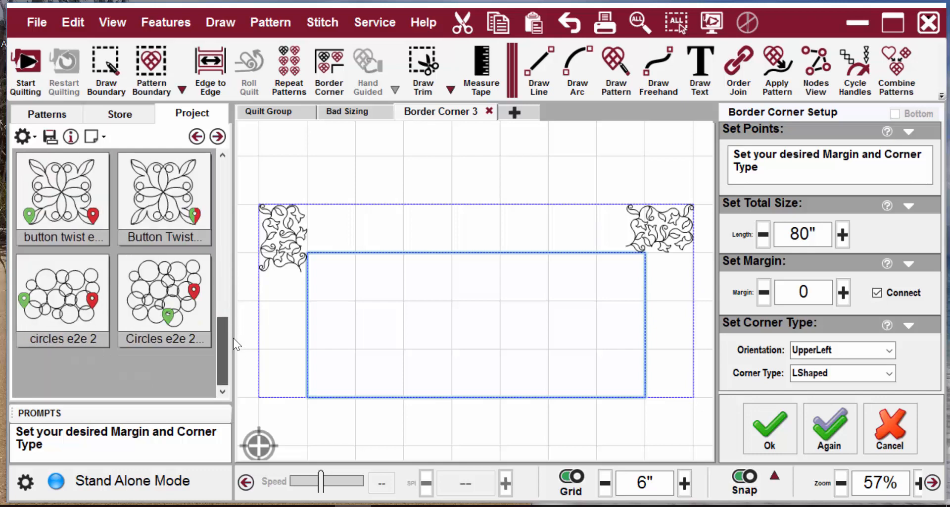
{"action": "scroll", "scroll_direction": "down", "scroll_amount": 3}
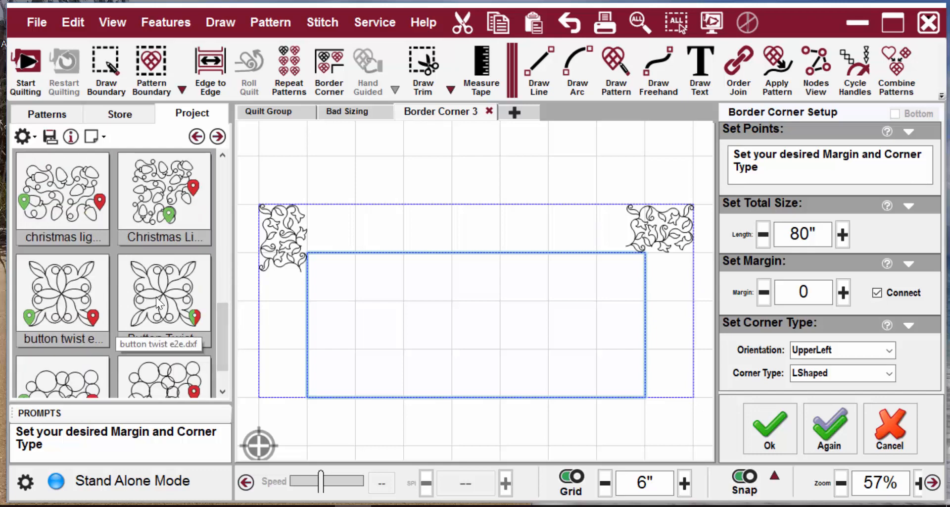
{"action": "left_click", "coordinate": [164, 293]}
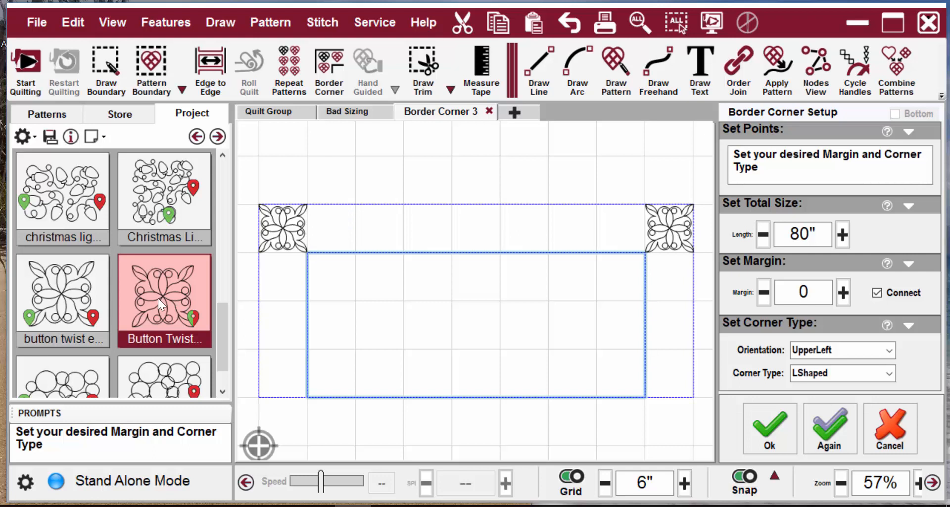
{"action": "left_click", "coordinate": [62, 292]}
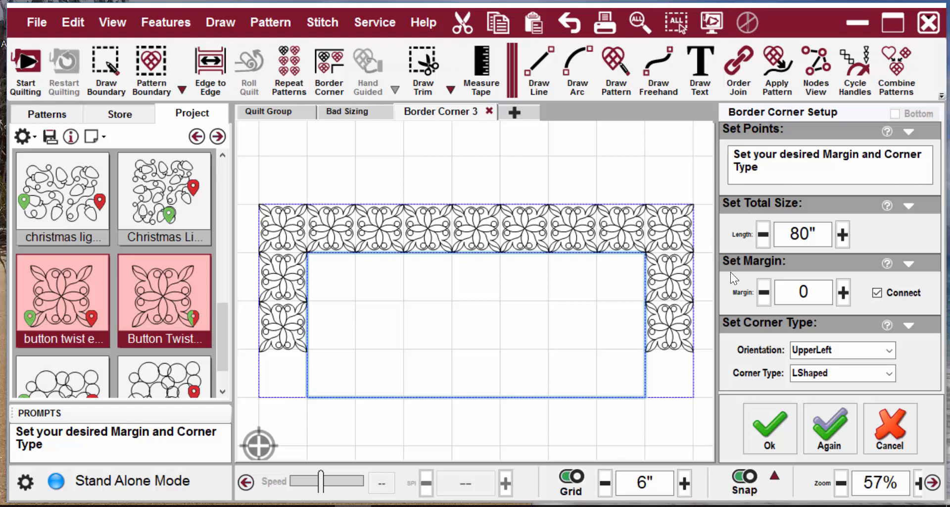
{"action": "mouse_move", "coordinate": [194, 238]}
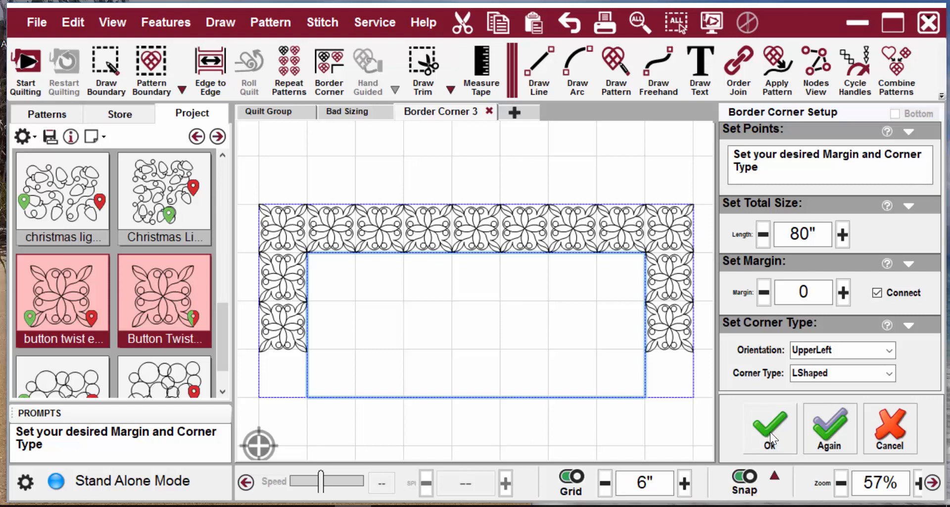
{"action": "mouse_move", "coordinate": [772, 434]}
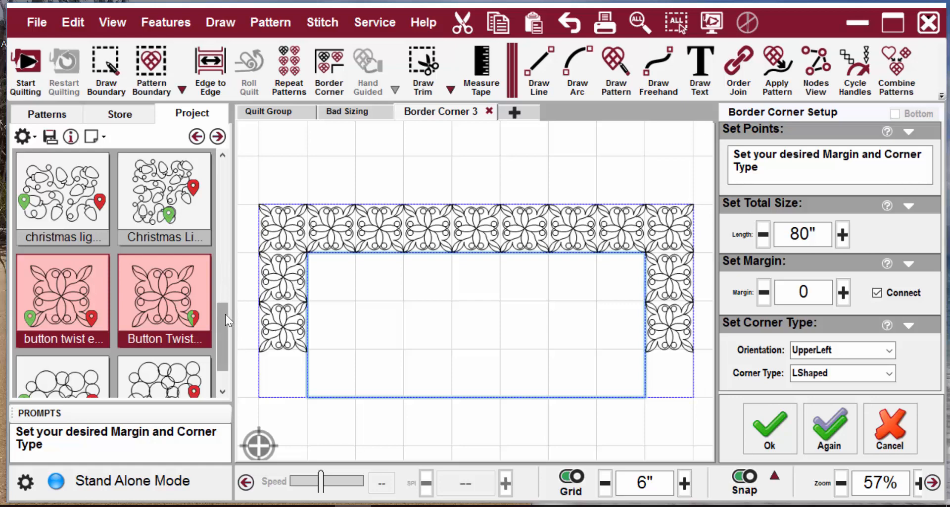
Step: Use the Wallpaper e2e Corner design on the corners with the Wallpaper repeat along the sides
{"action": "scroll", "scroll_direction": "down", "scroll_amount": 3}
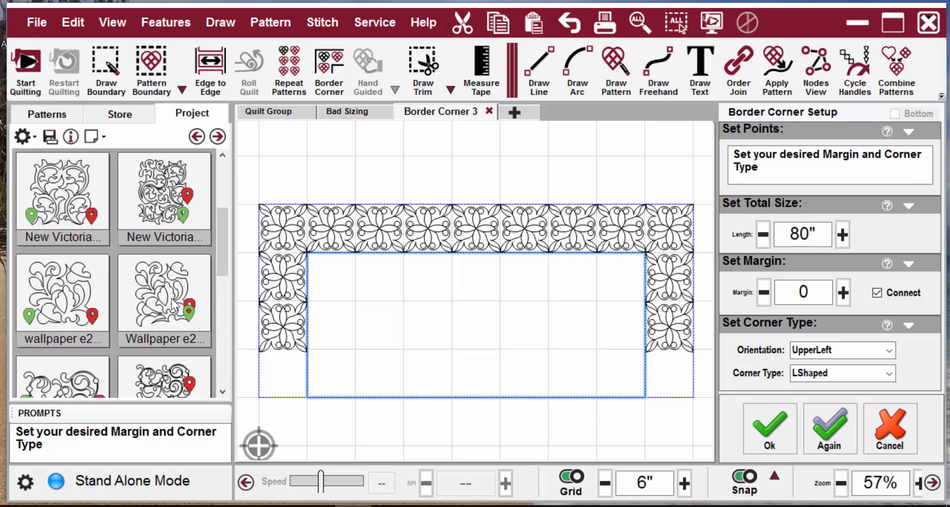
{"action": "mouse_move", "coordinate": [166, 303]}
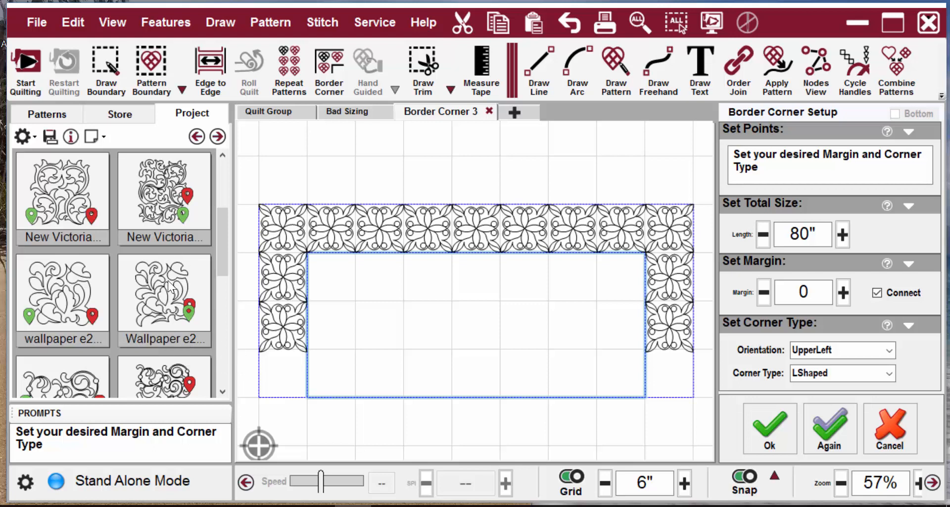
{"action": "mouse_move", "coordinate": [118, 196]}
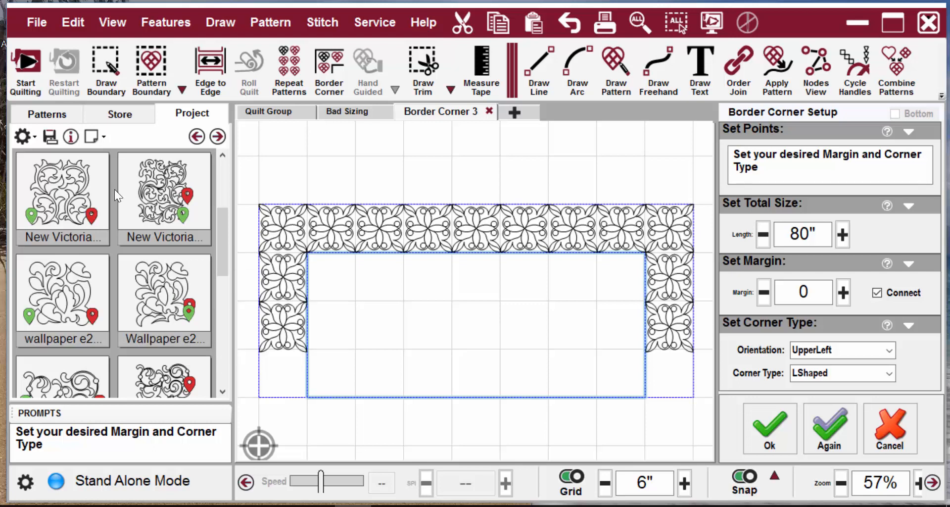
{"action": "left_click", "coordinate": [163, 293]}
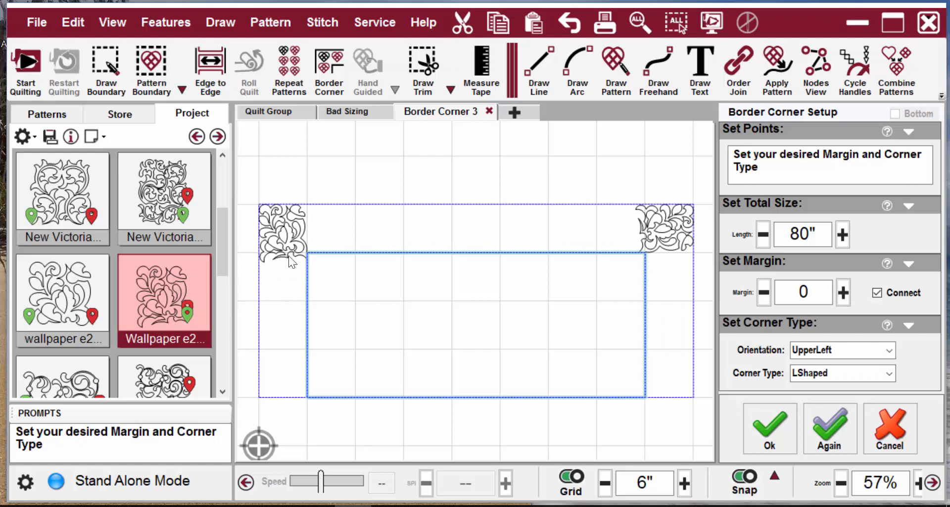
{"action": "mouse_move", "coordinate": [63, 291]}
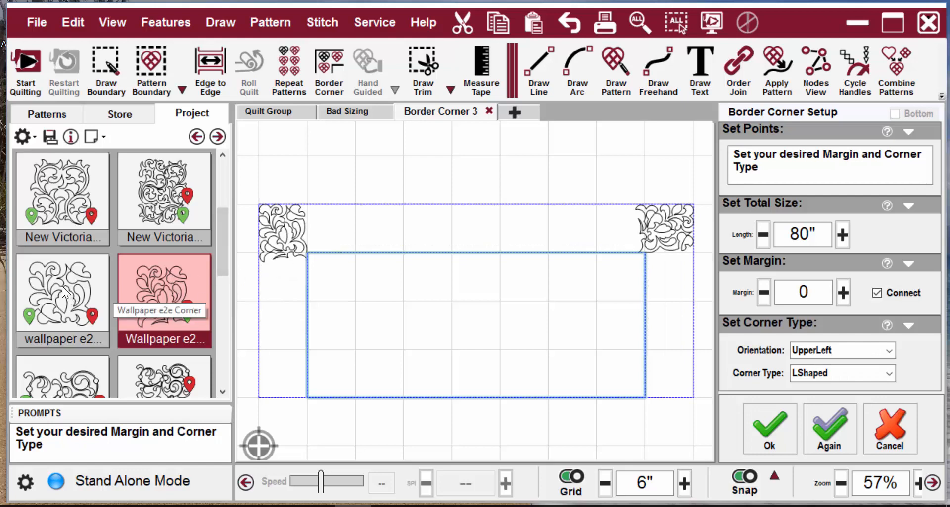
{"action": "left_click", "coordinate": [63, 291]}
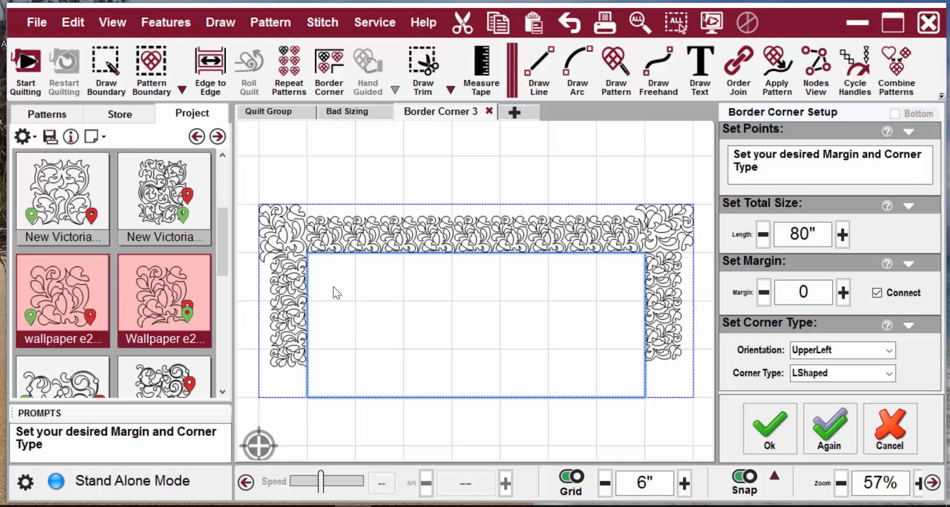
{"action": "mouse_move", "coordinate": [374, 247]}
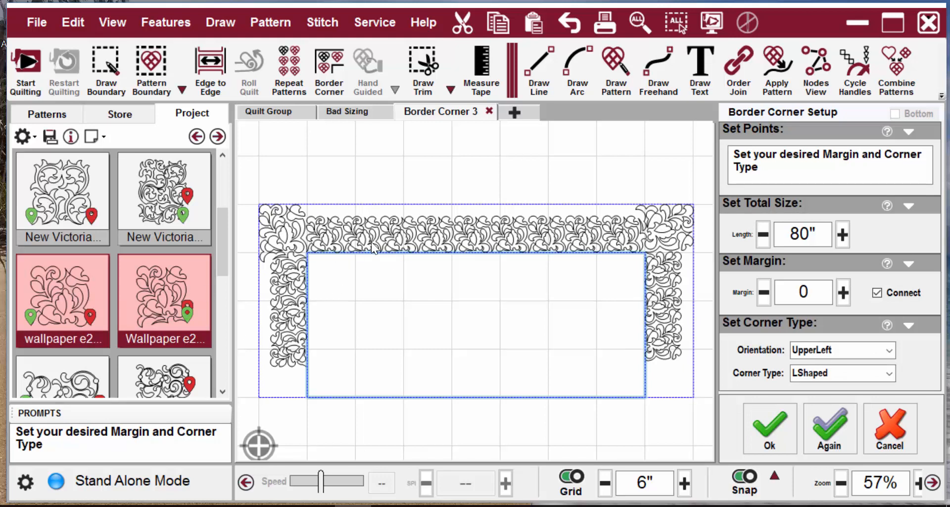
{"action": "mouse_move", "coordinate": [406, 233]}
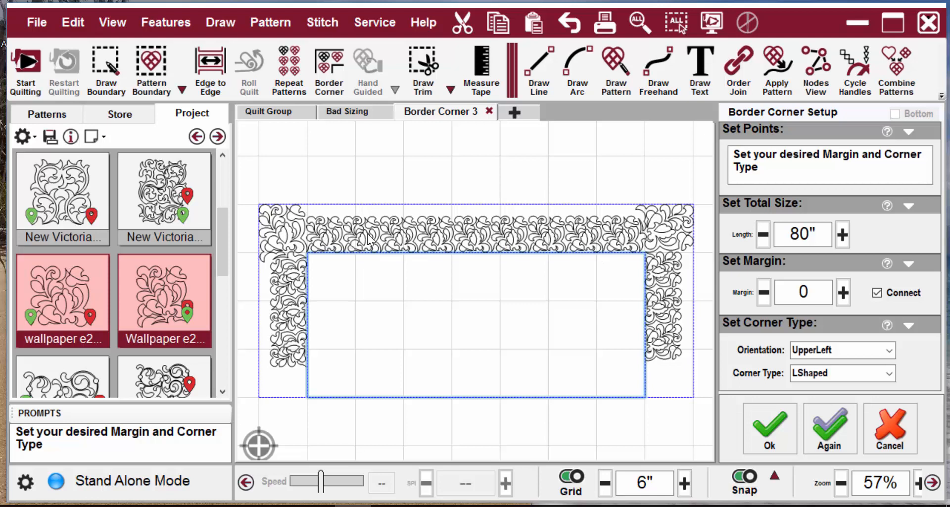
{"action": "mouse_move", "coordinate": [551, 277]}
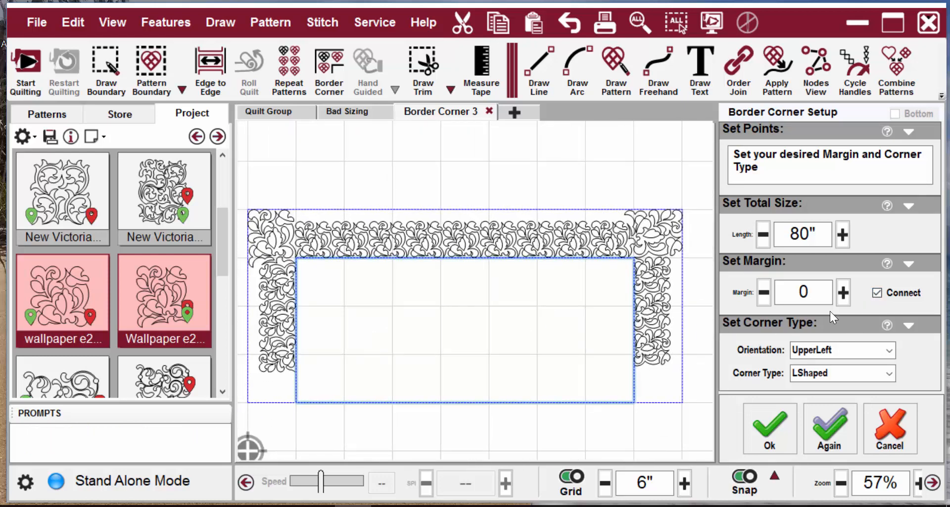
Step: Uncheck Connect in Border Corner Setup and accept the wallpaper border with Ok
{"action": "left_click", "coordinate": [876, 293]}
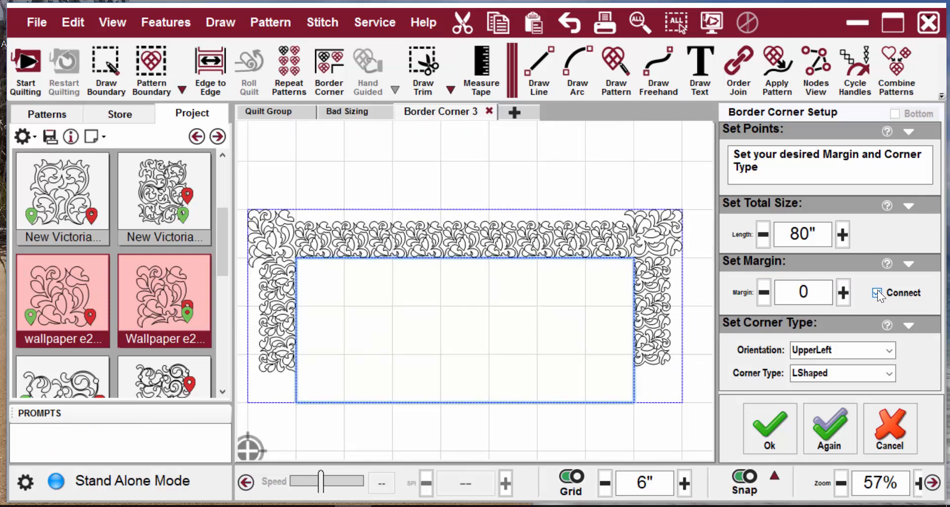
{"action": "left_click", "coordinate": [877, 293]}
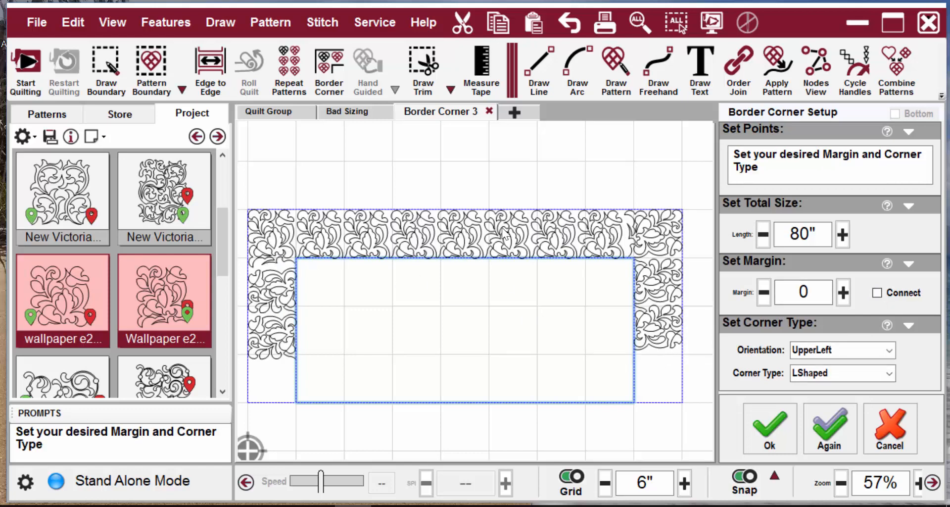
{"action": "mouse_move", "coordinate": [563, 252]}
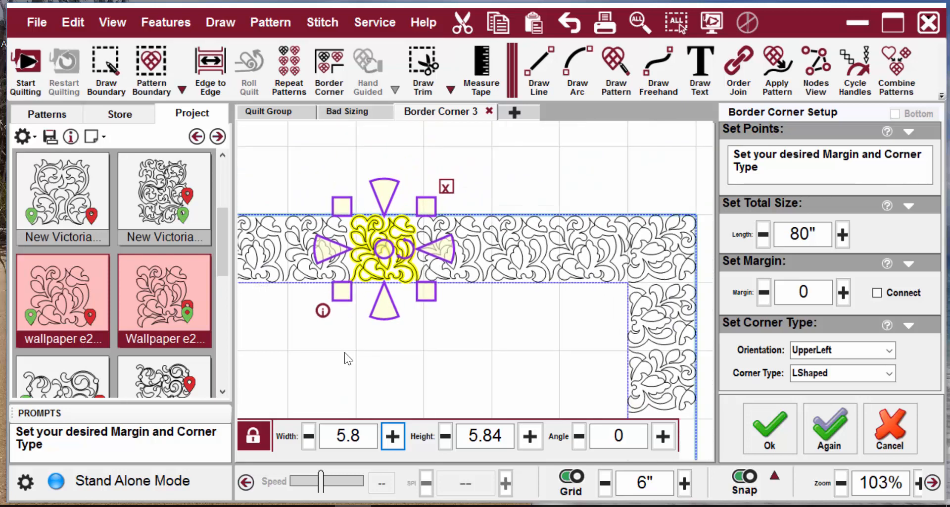
{"action": "left_click", "coordinate": [769, 428]}
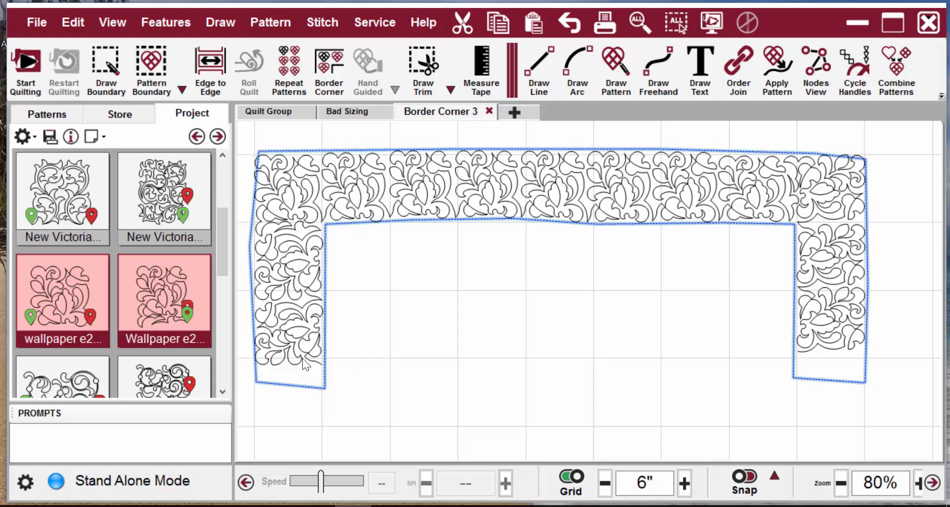
{"action": "mouse_move", "coordinate": [294, 407]}
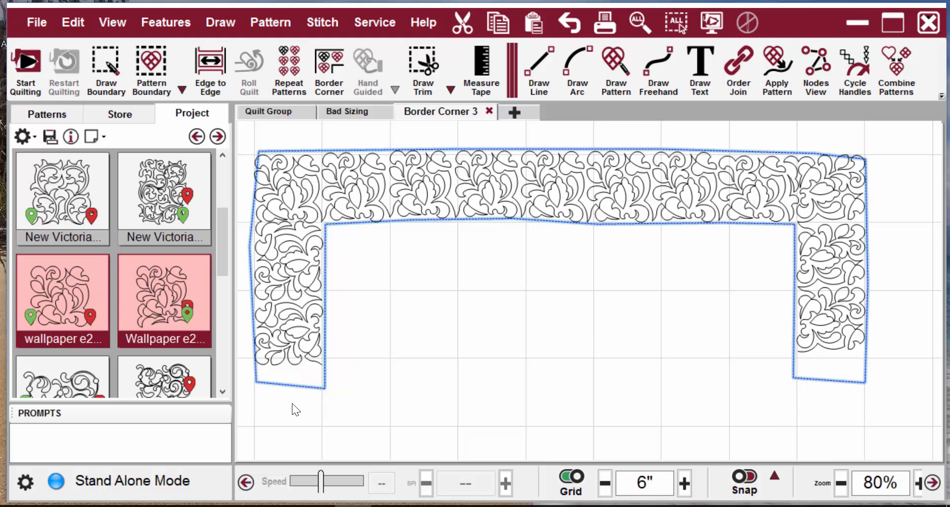
{"action": "mouse_move", "coordinate": [297, 344]}
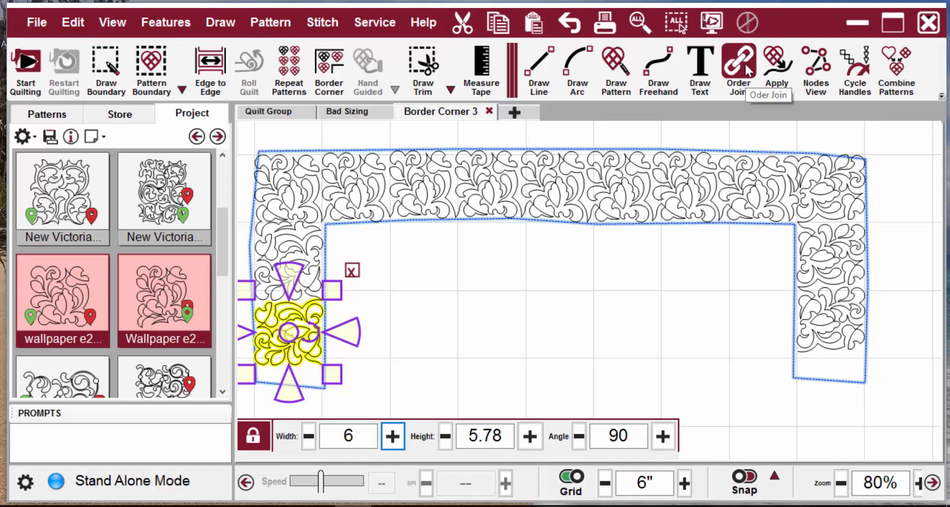
Step: Run Order Join on the border repeats, check one join, rejoin all, then clear the selection
{"action": "left_click", "coordinate": [737, 69]}
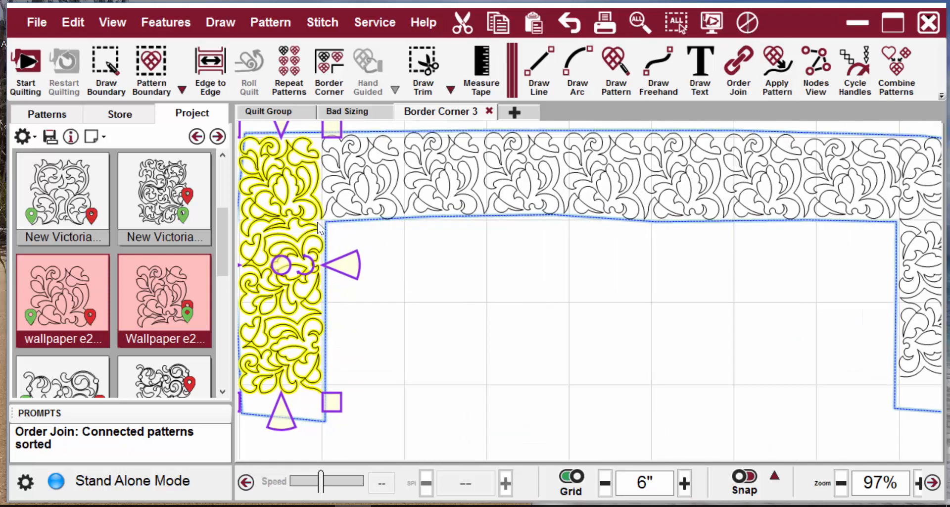
{"action": "mouse_move", "coordinate": [319, 230]}
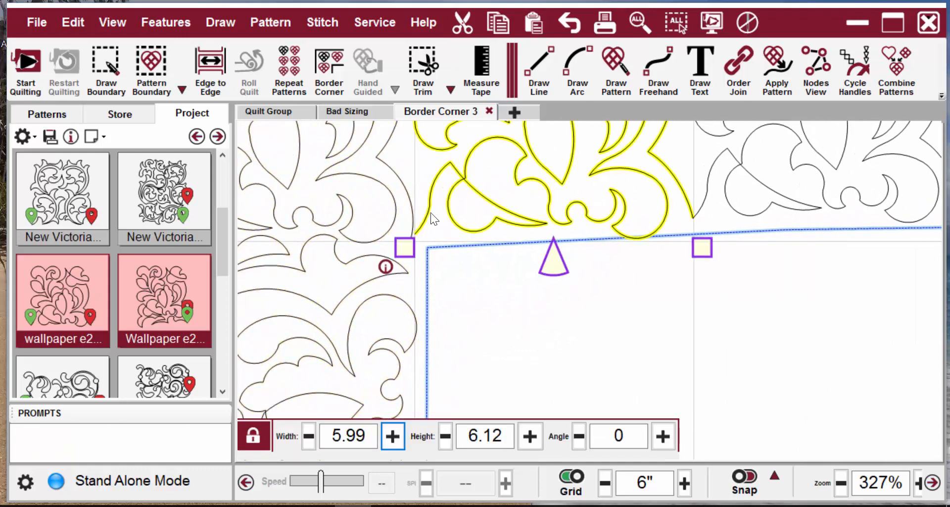
{"action": "left_click", "coordinate": [814, 69]}
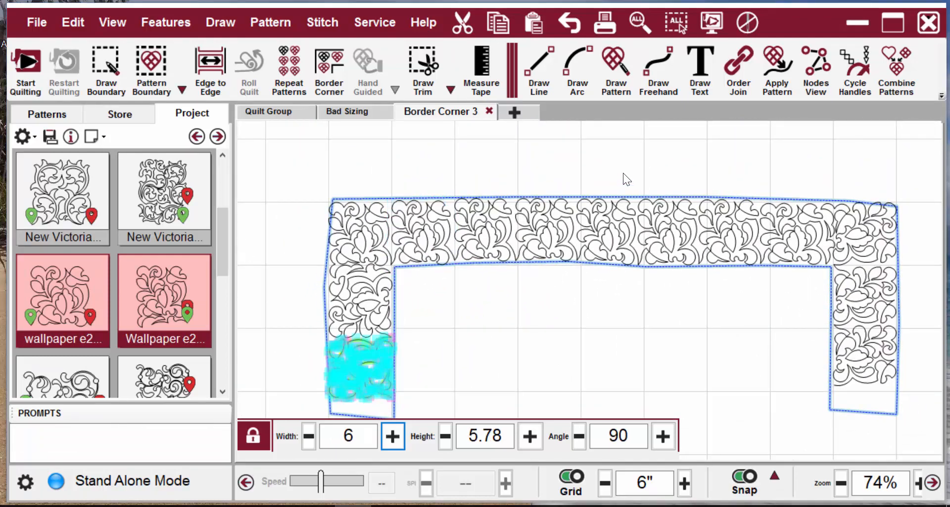
{"action": "left_click", "coordinate": [737, 69]}
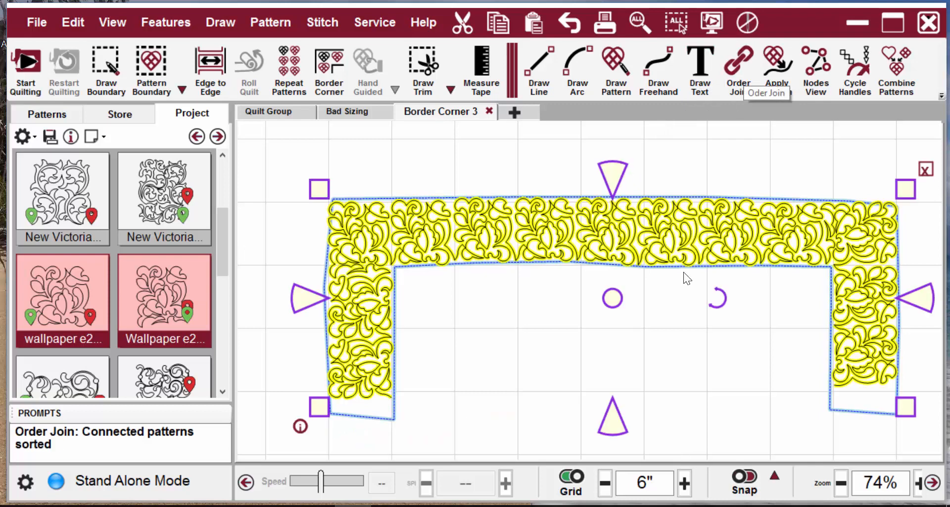
{"action": "mouse_move", "coordinate": [770, 374]}
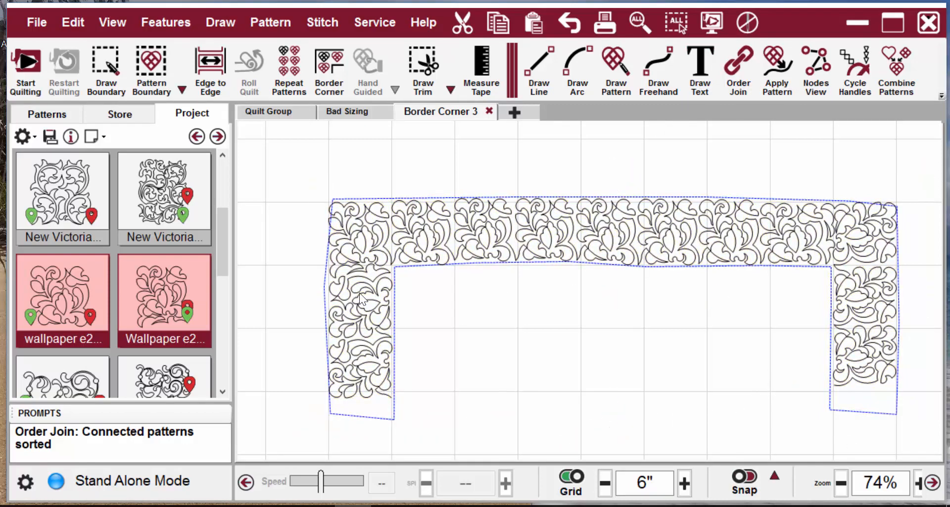
{"action": "left_click", "coordinate": [347, 111]}
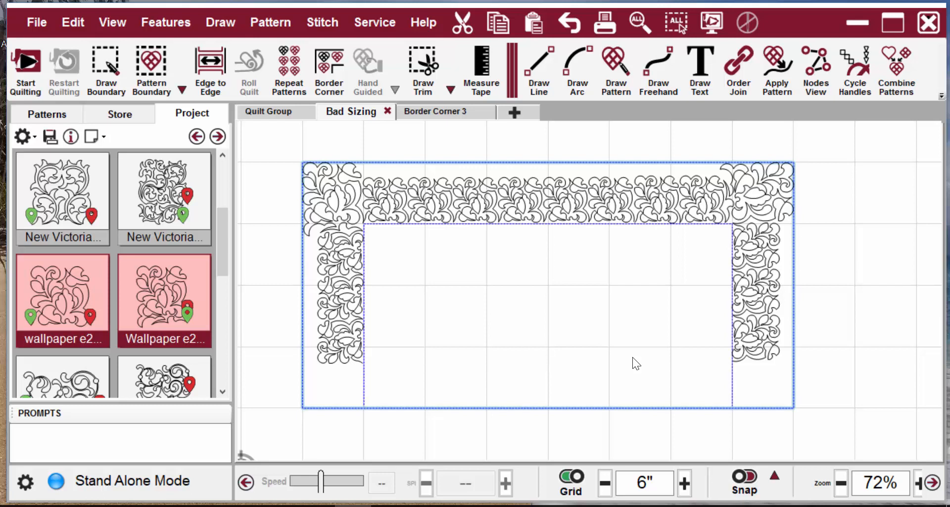
{"action": "mouse_move", "coordinate": [548, 338]}
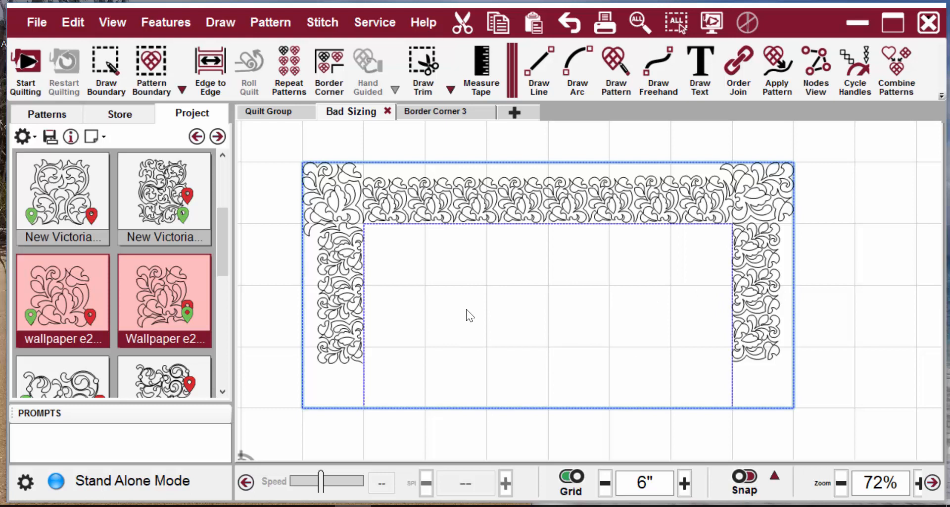
{"action": "mouse_move", "coordinate": [532, 335]}
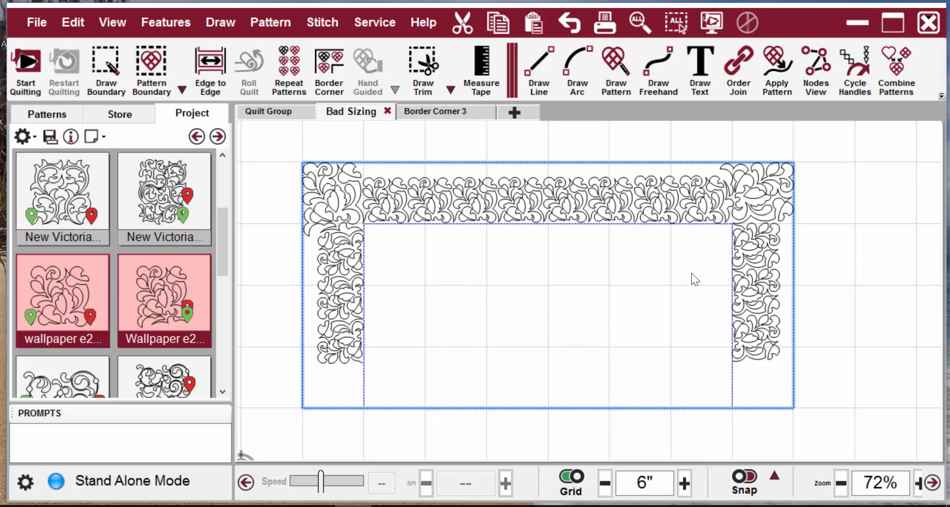
{"action": "mouse_move", "coordinate": [697, 259]}
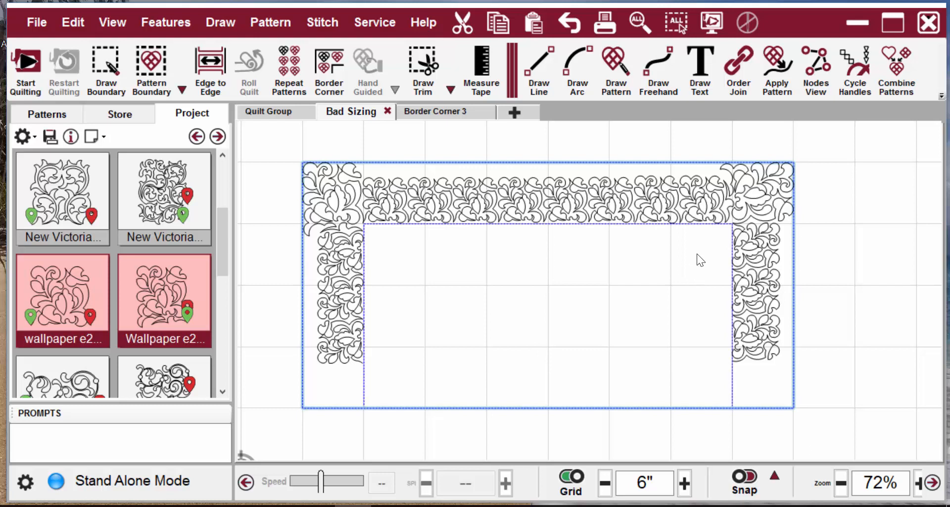
Step: Delete the extra repeat beside the top-right corner and stretch the top repeats to meet it
{"action": "left_click", "coordinate": [699, 203]}
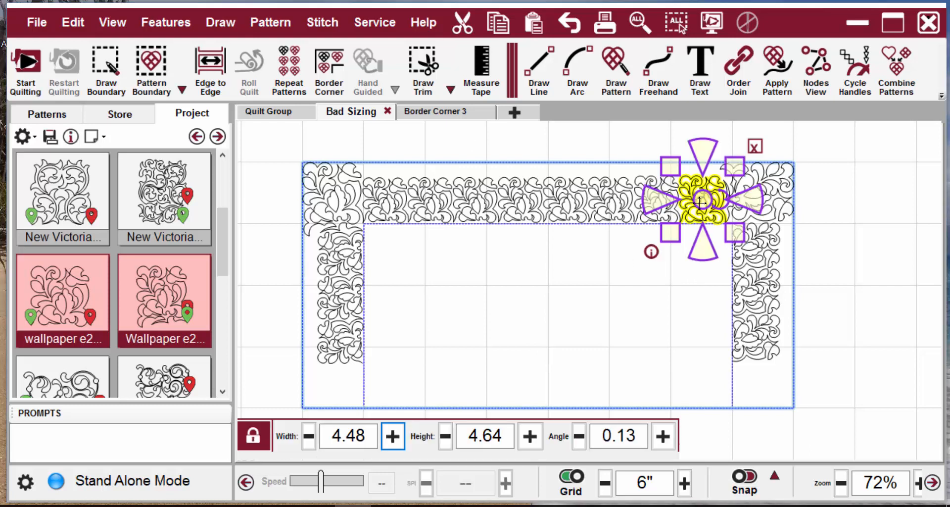
{"action": "left_click", "coordinate": [754, 147]}
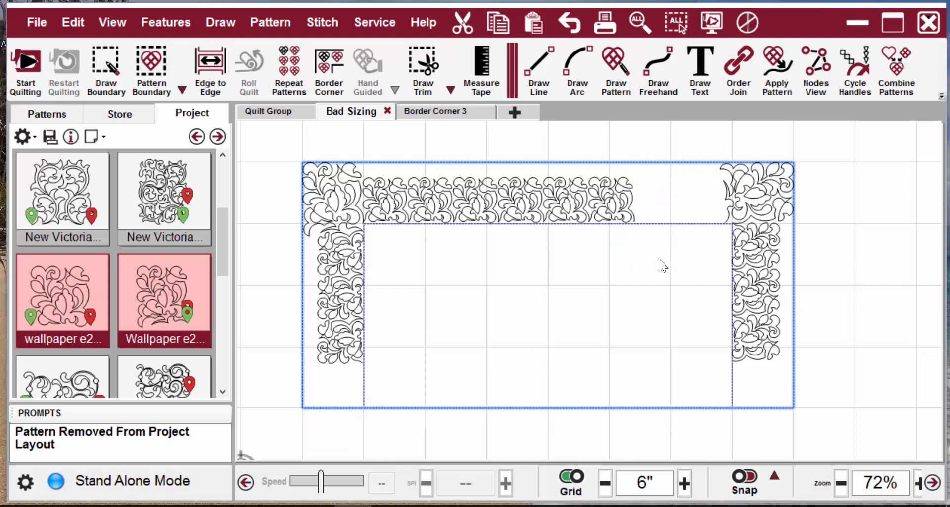
{"action": "left_click_drag", "start_coordinate": [386, 202], "coordinate": [662, 266]}
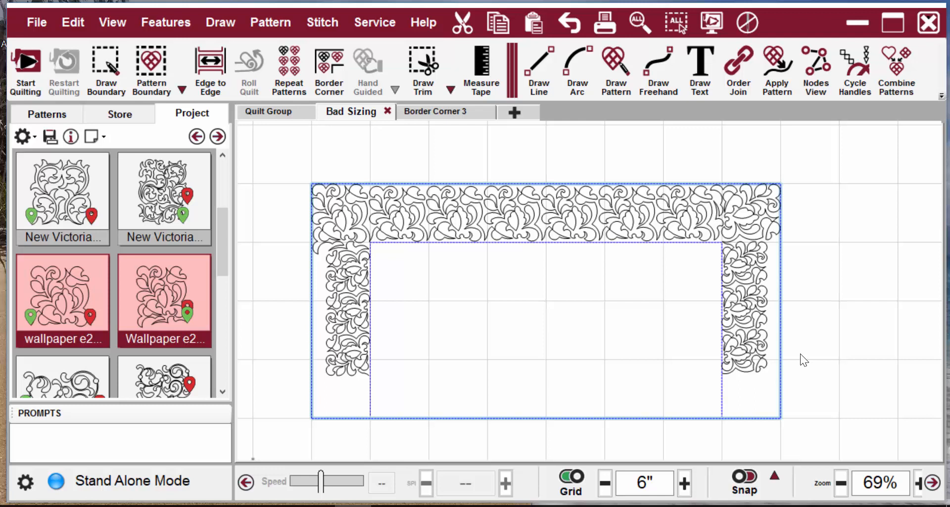
{"action": "mouse_move", "coordinate": [754, 306]}
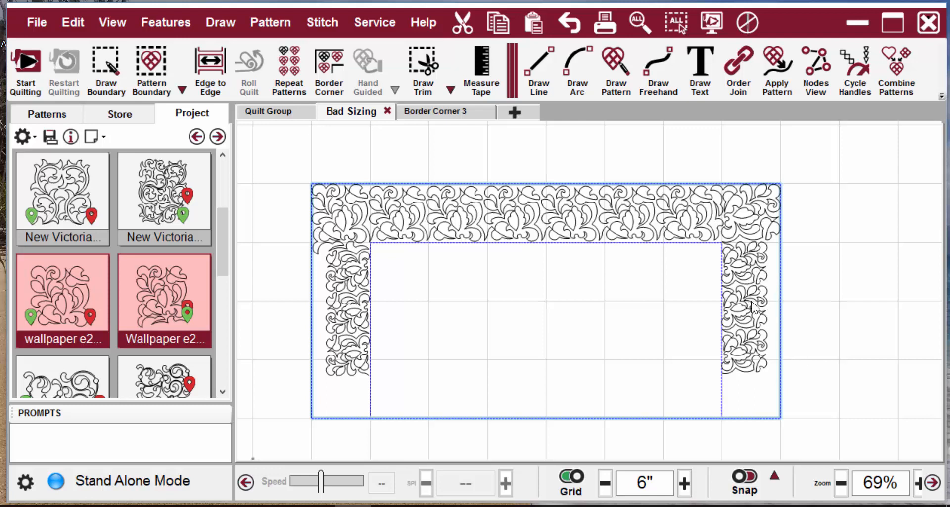
{"action": "mouse_move", "coordinate": [758, 310]}
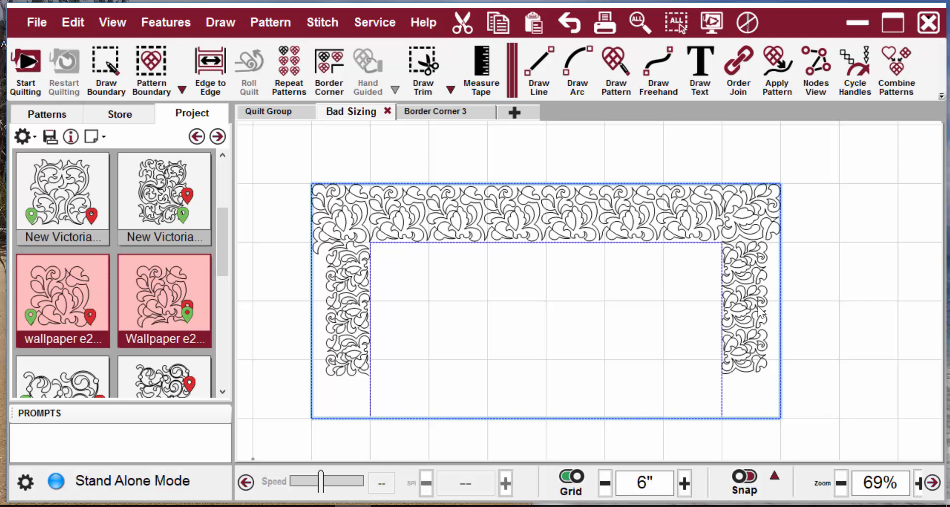
{"action": "mouse_move", "coordinate": [755, 357]}
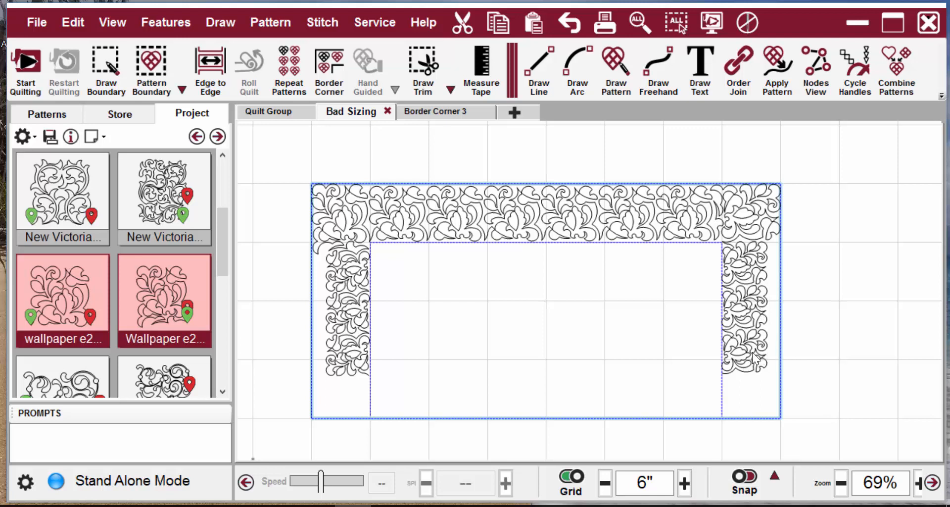
Step: Select the right side repeat, enable Universal Handles, and resize it to reach the bottom boundary
{"action": "left_click", "coordinate": [739, 308]}
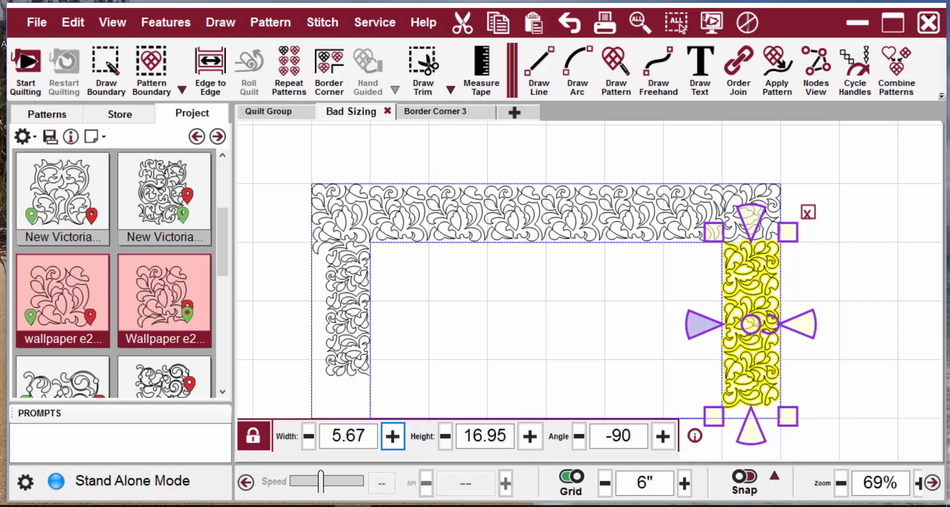
{"action": "left_click", "coordinate": [391, 436]}
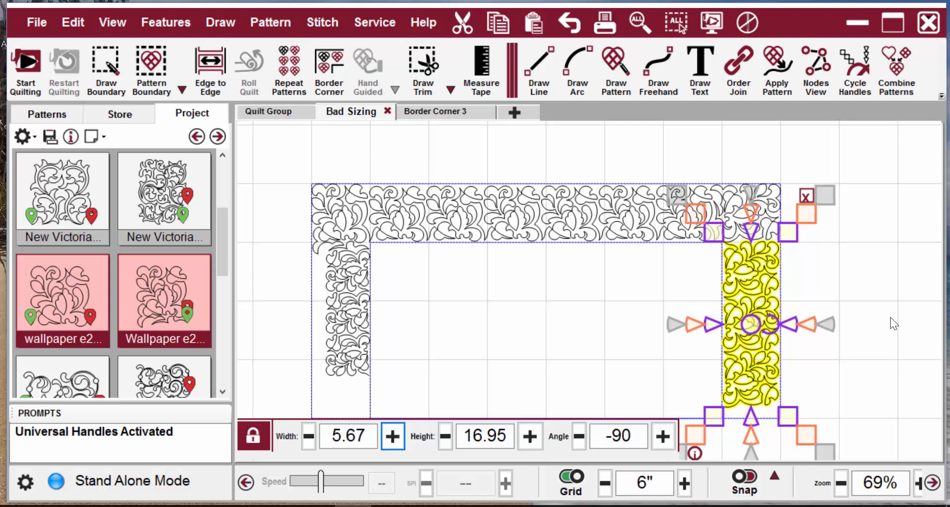
{"action": "left_click", "coordinate": [394, 388]}
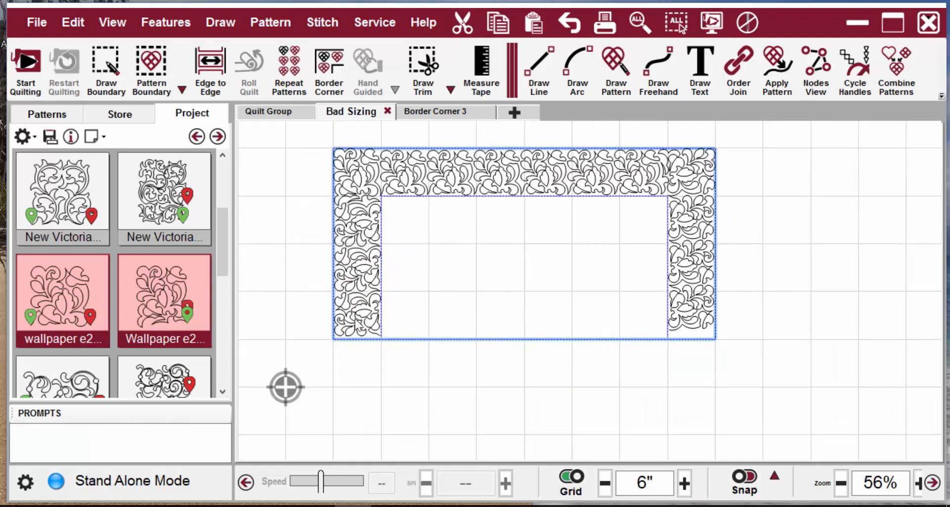
{"action": "mouse_move", "coordinate": [363, 290]}
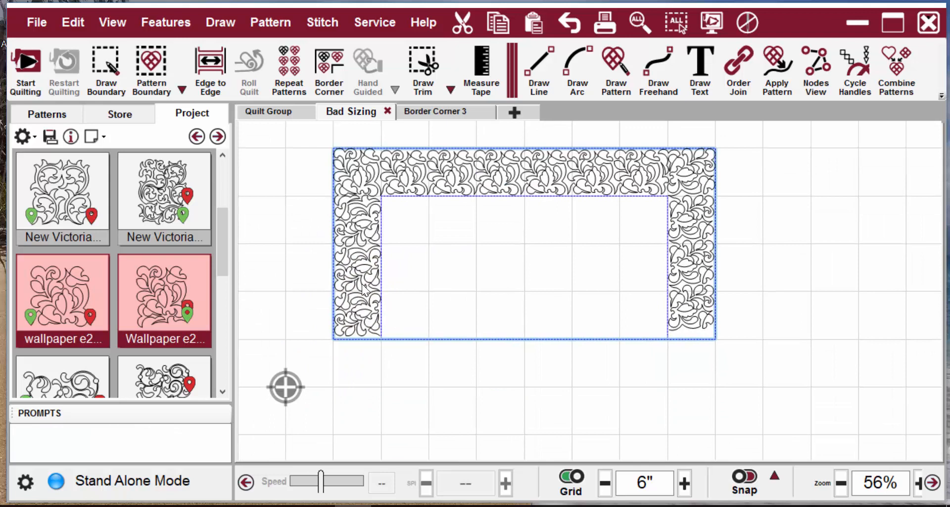
{"action": "mouse_move", "coordinate": [615, 291]}
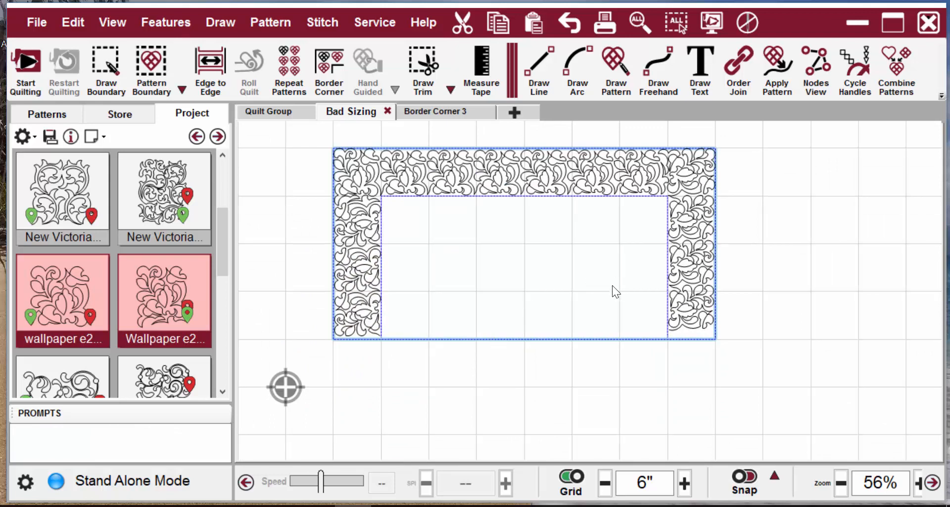
{"action": "mouse_move", "coordinate": [610, 296]}
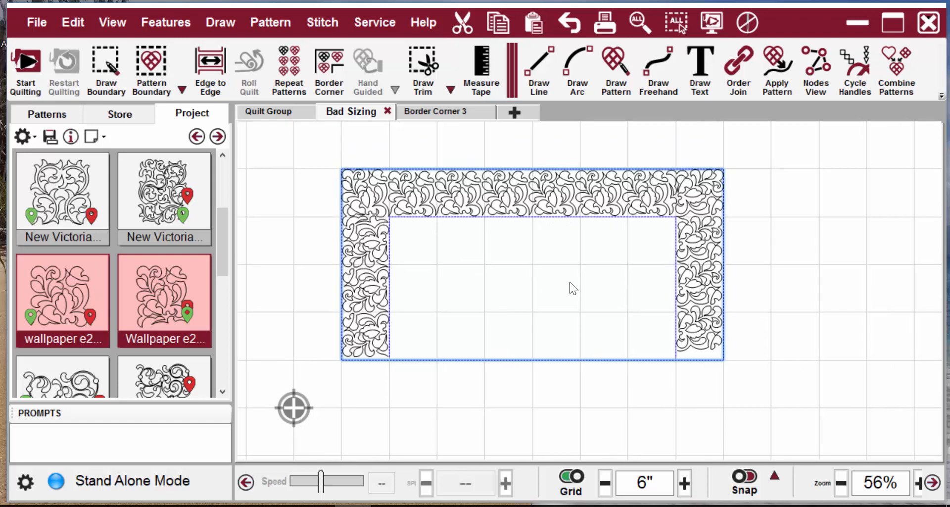
Step: Select both side repeats and delete them, leaving only the top border band
{"action": "left_click", "coordinate": [568, 22]}
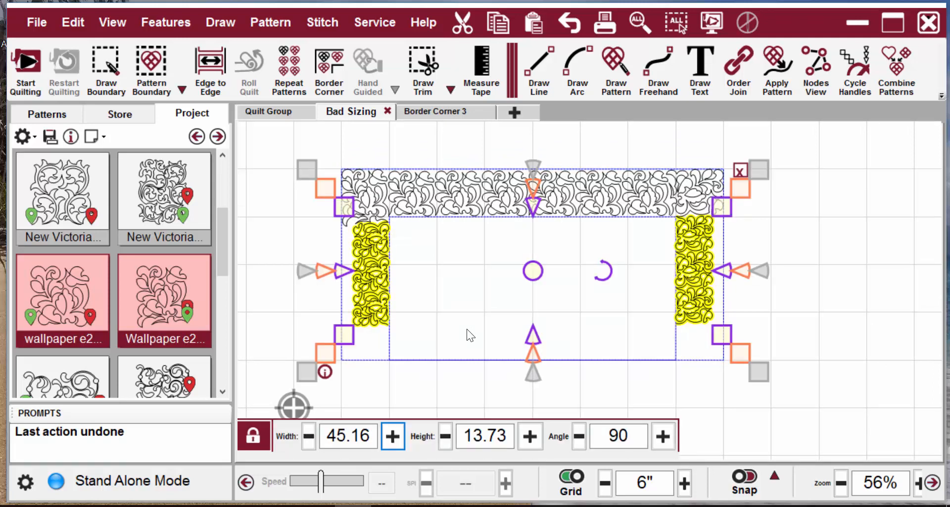
{"action": "left_click", "coordinate": [740, 170]}
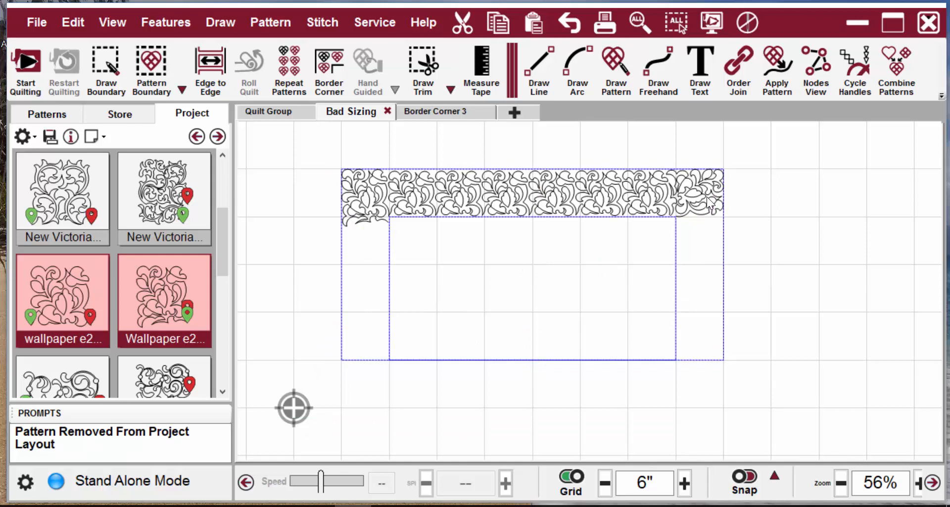
{"action": "mouse_move", "coordinate": [315, 422]}
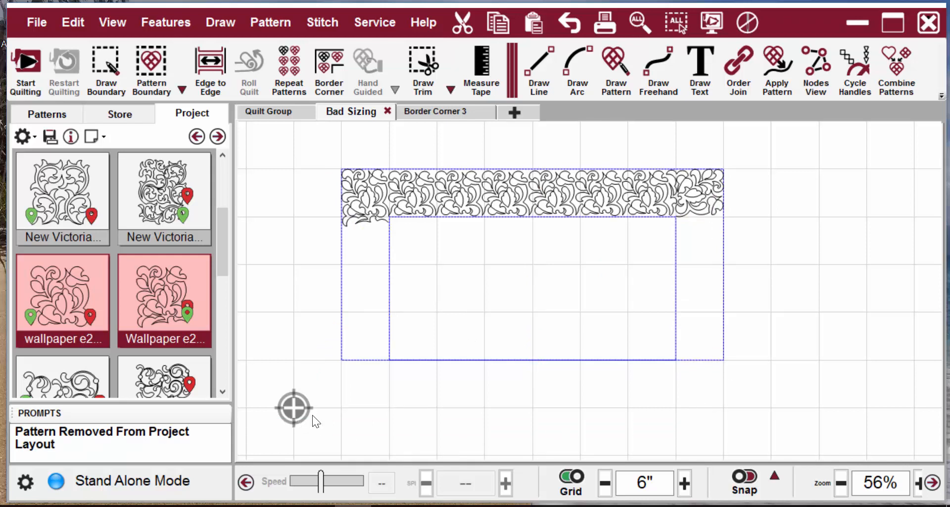
{"action": "mouse_move", "coordinate": [534, 404]}
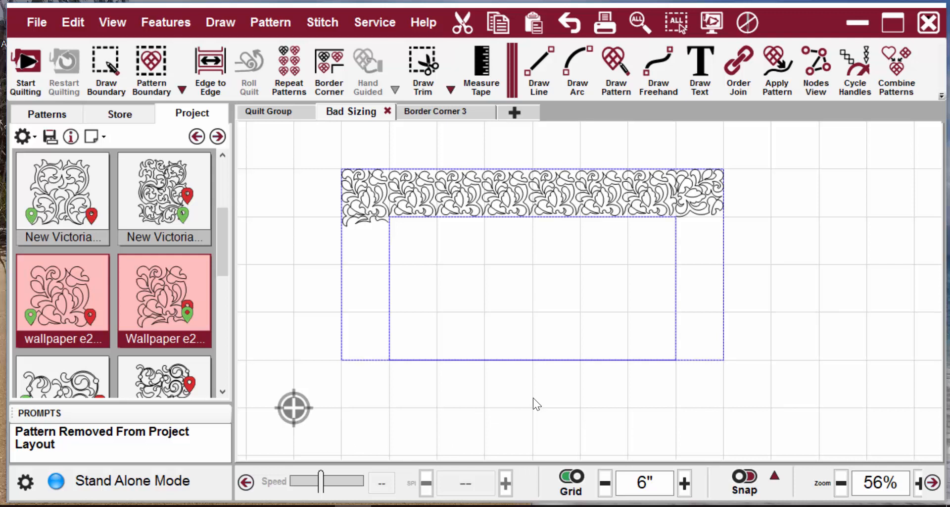
{"action": "mouse_move", "coordinate": [684, 223]}
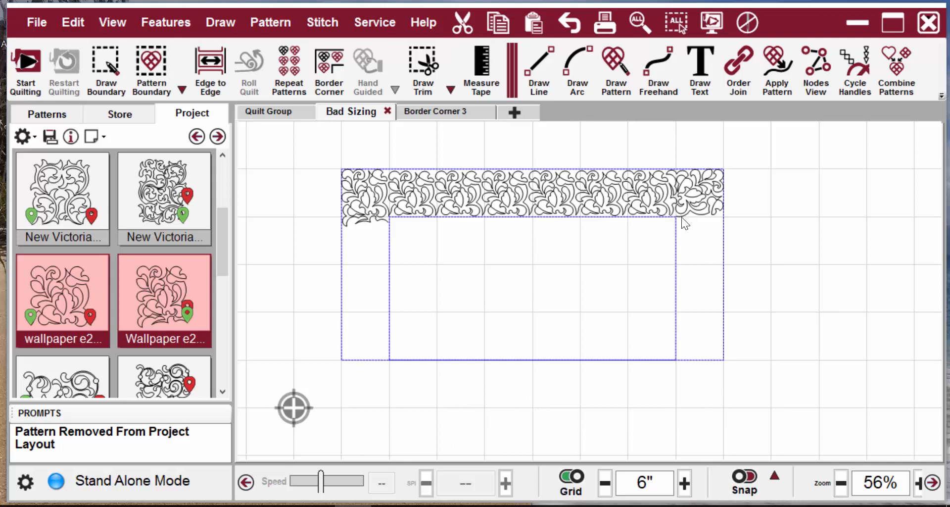
{"action": "mouse_move", "coordinate": [697, 202]}
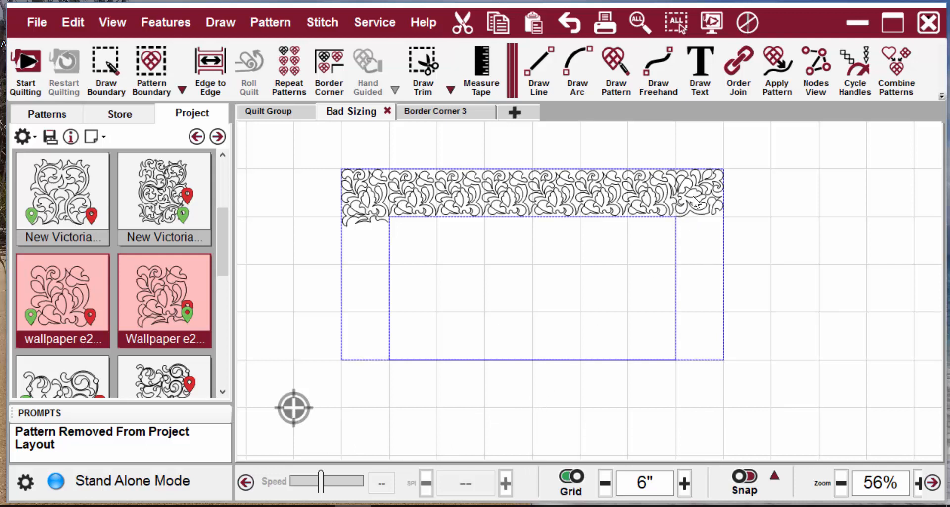
{"action": "mouse_move", "coordinate": [684, 230]}
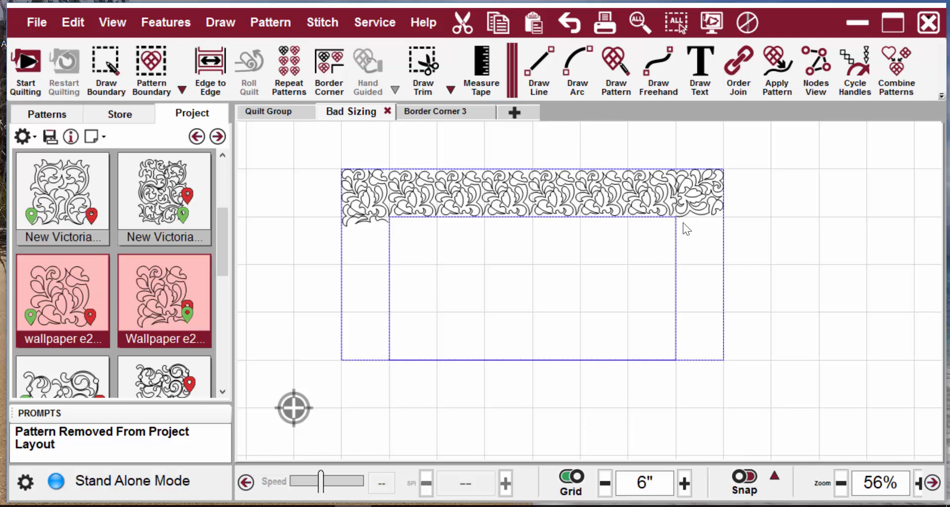
{"action": "mouse_move", "coordinate": [508, 277]}
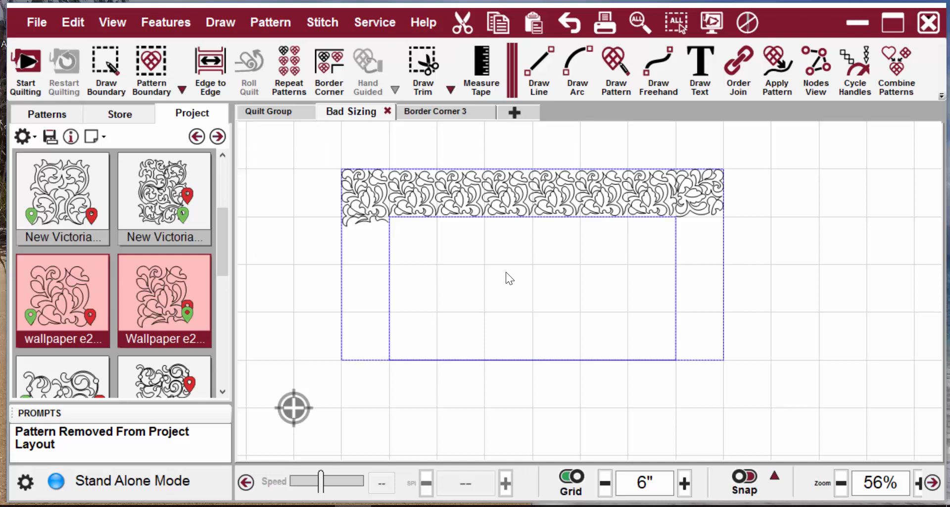